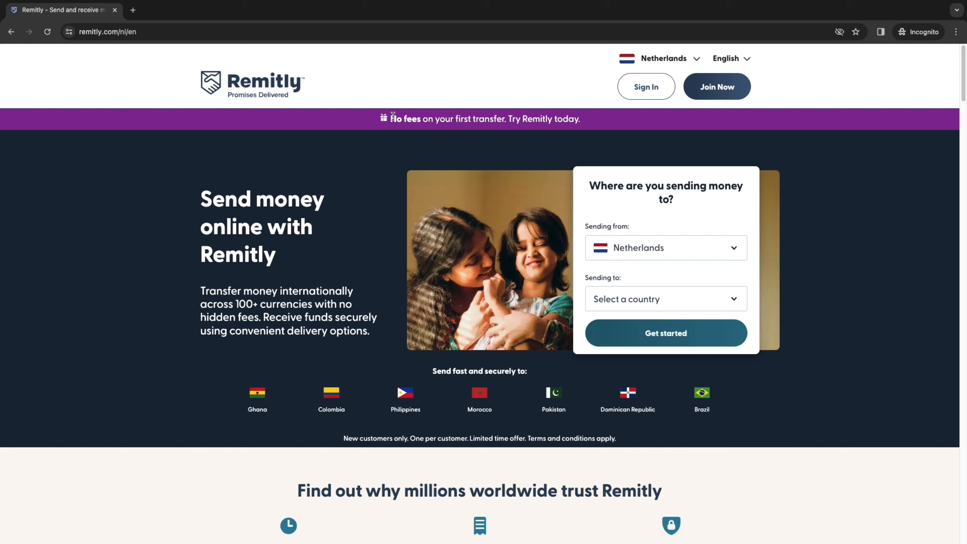
Fill in the remaining profile fields and submit Join now to create the Remitly profile
drag(389, 119, 509, 119)
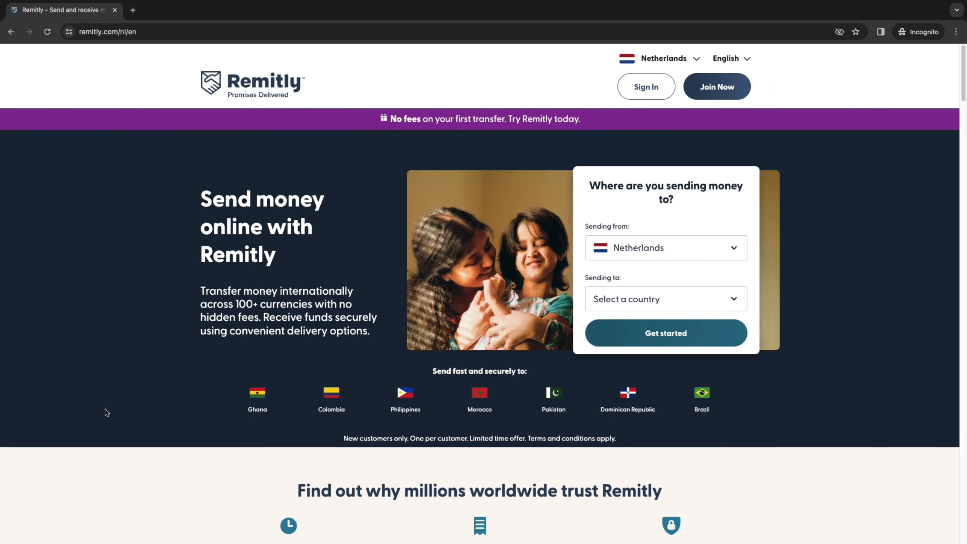
mouse_move(753, 124)
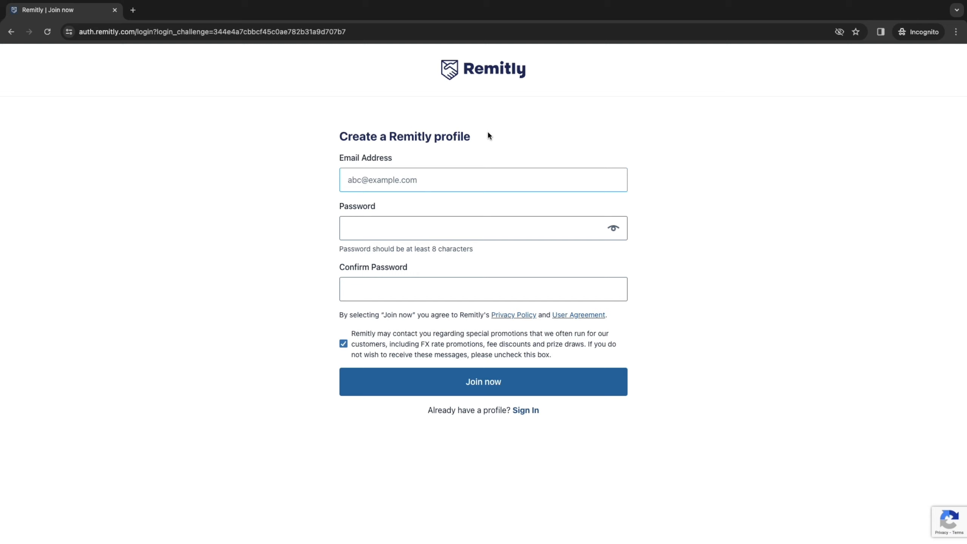
double_click(365, 157)
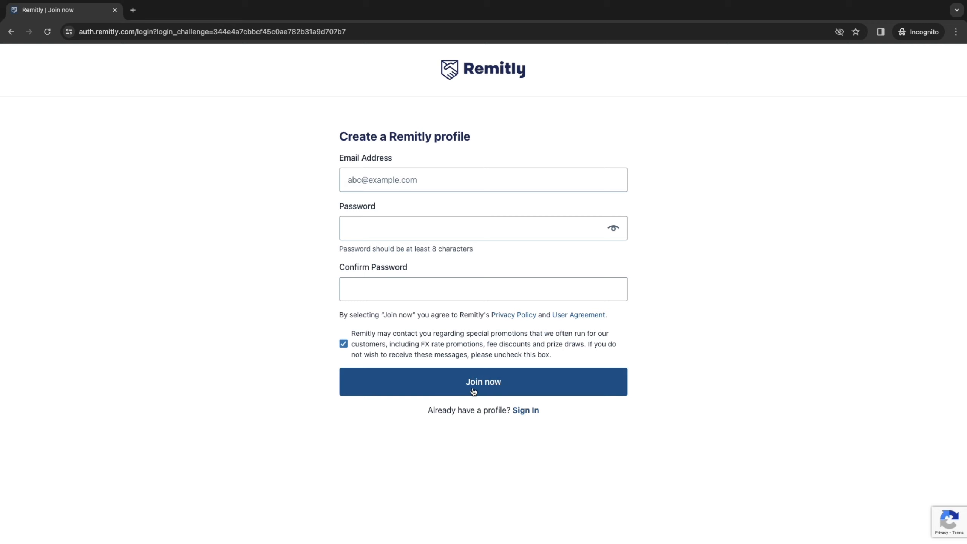
click(483, 381)
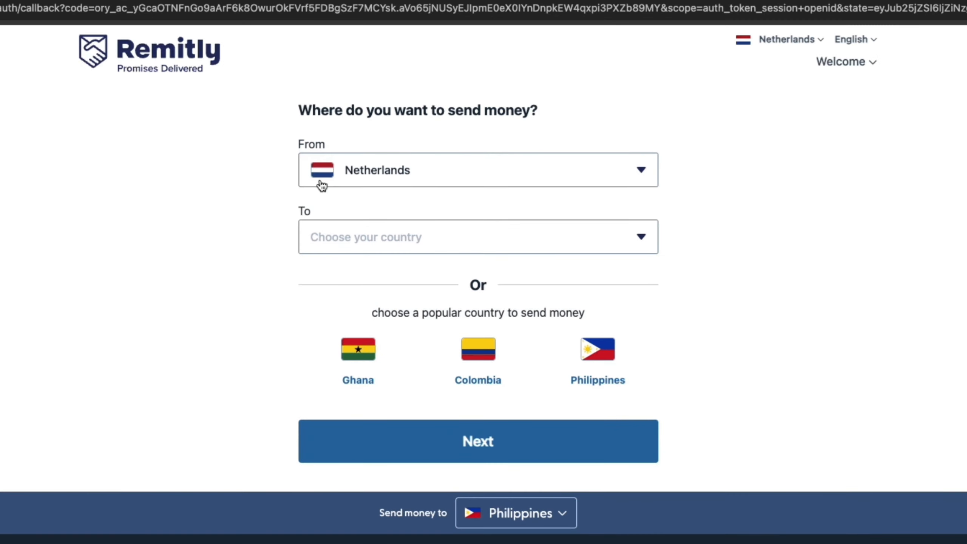
mouse_move(558, 535)
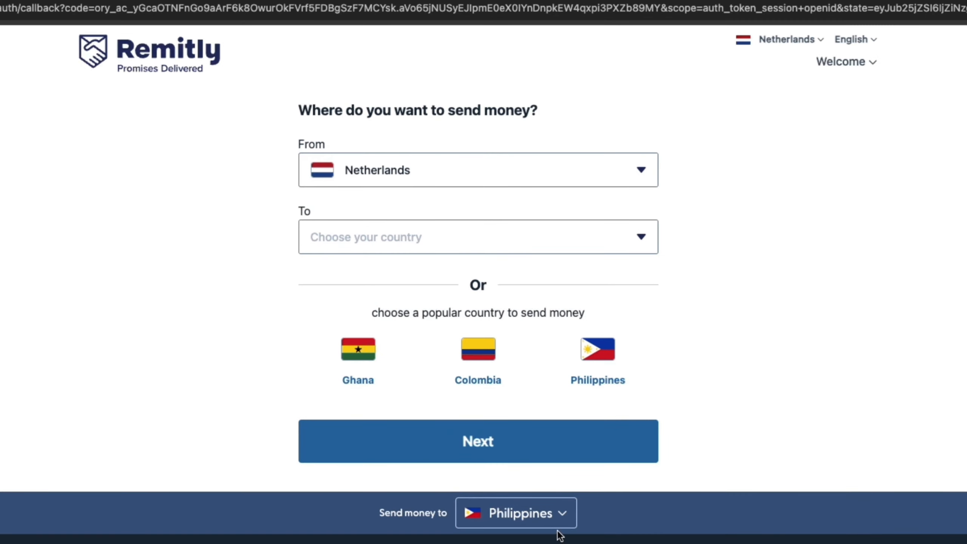
mouse_move(553, 539)
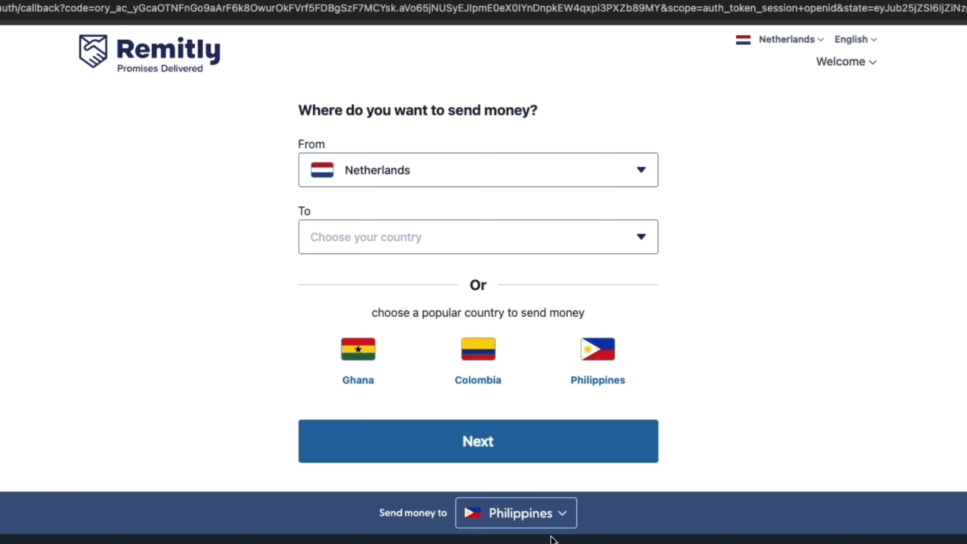
Choose Canada as the sending country
double_click(310, 144)
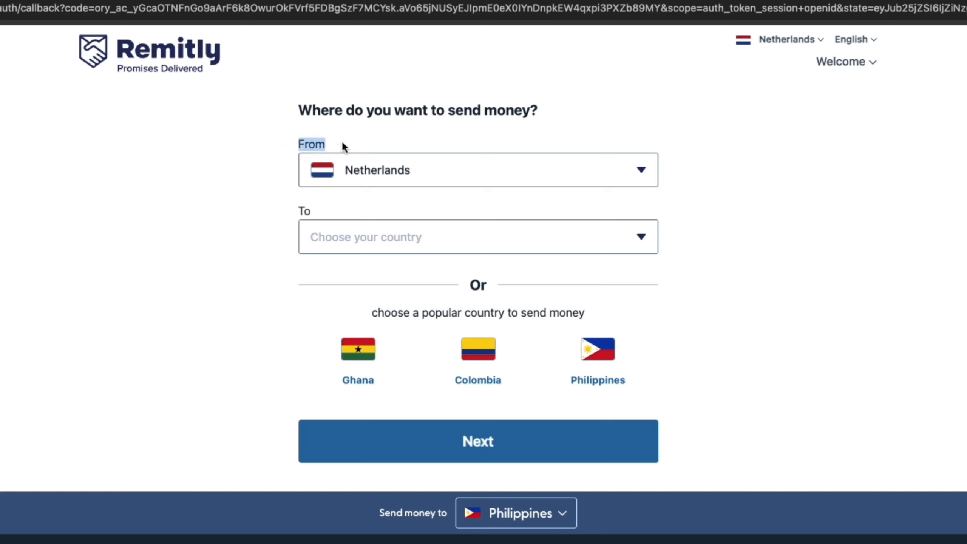
mouse_move(369, 174)
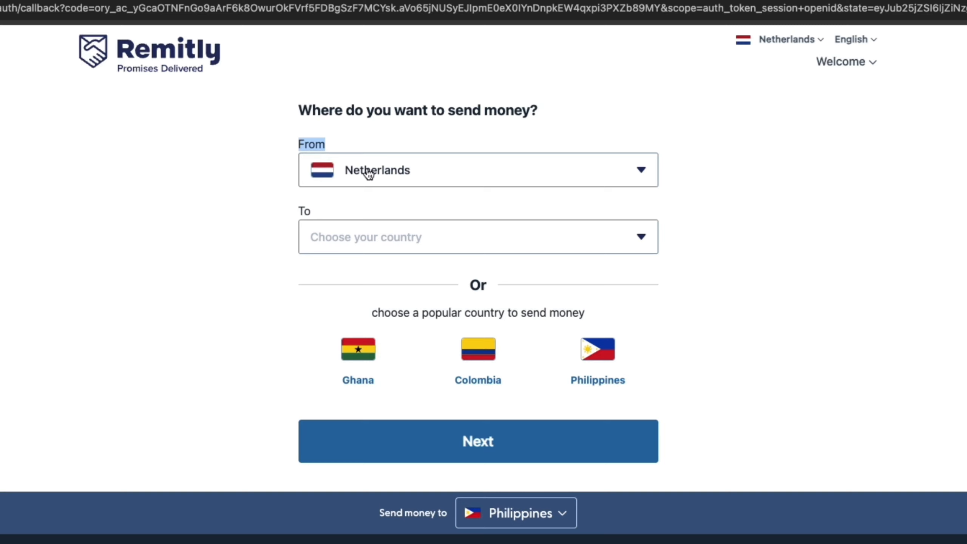
mouse_move(341, 180)
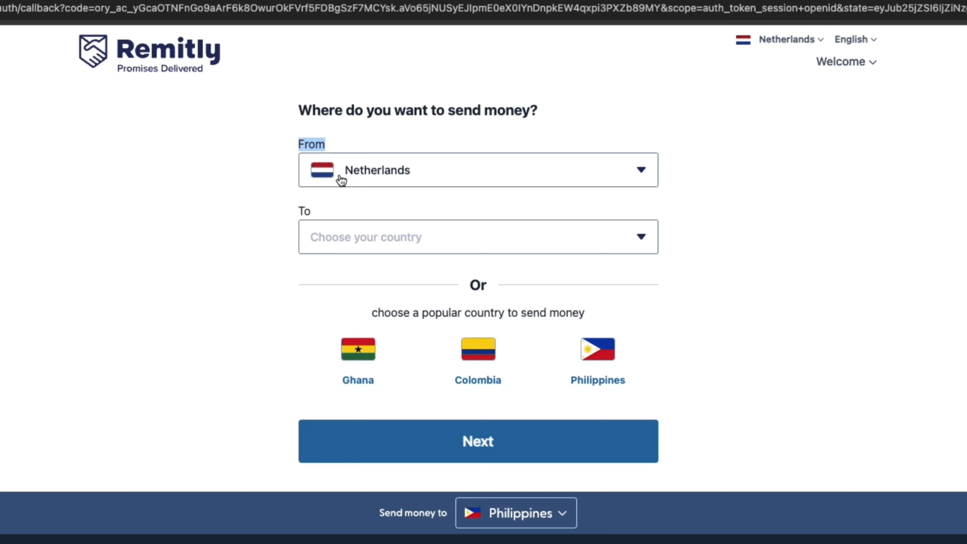
click(477, 169)
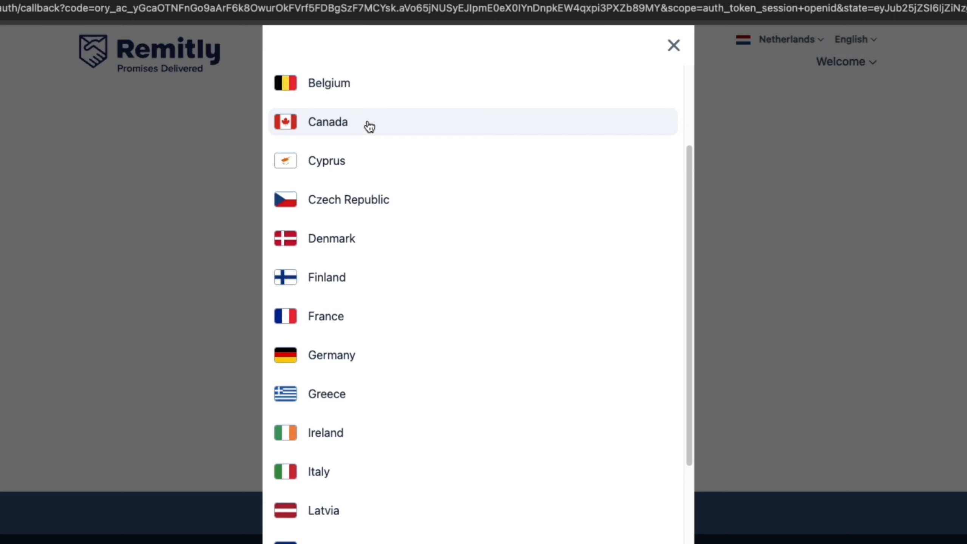
click(328, 122)
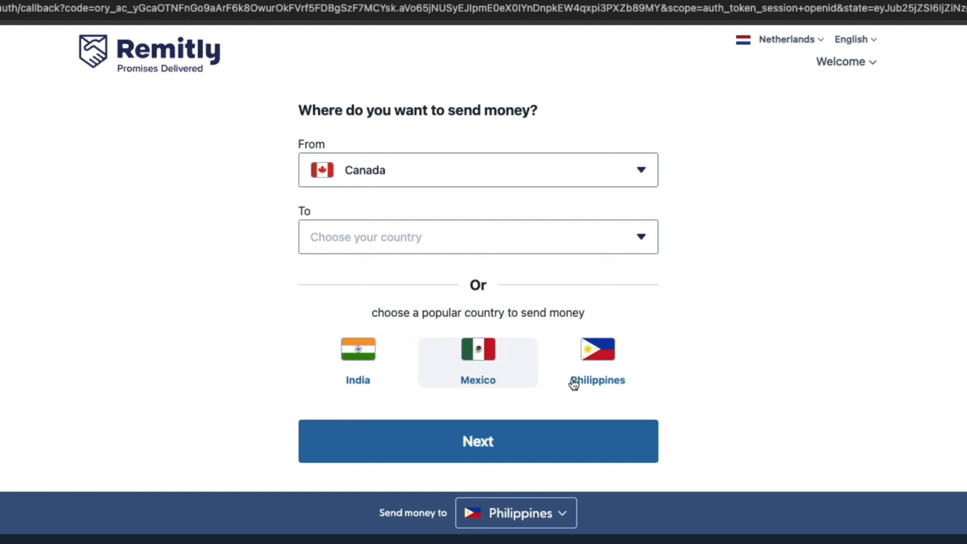
Choose India as the destination country from the scrolled list
click(478, 236)
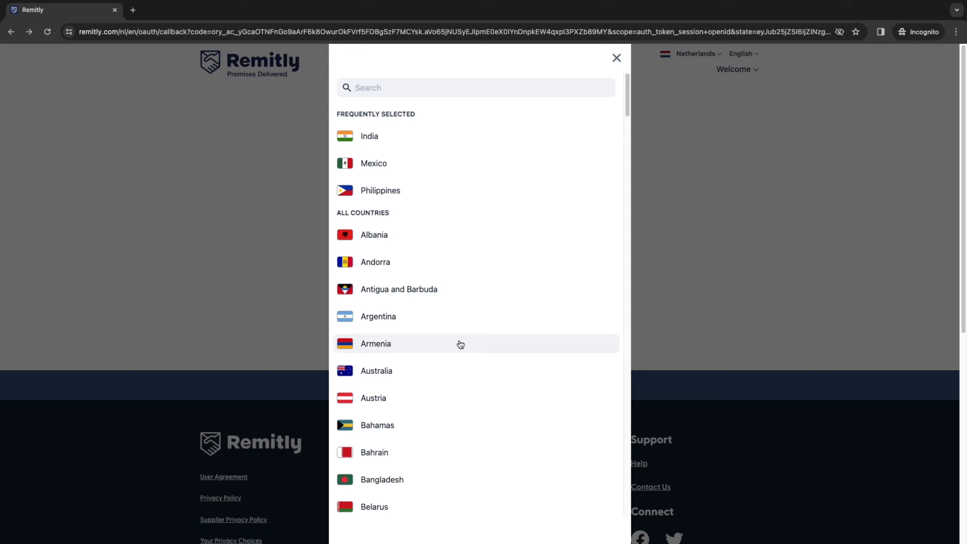
scroll(down, 3)
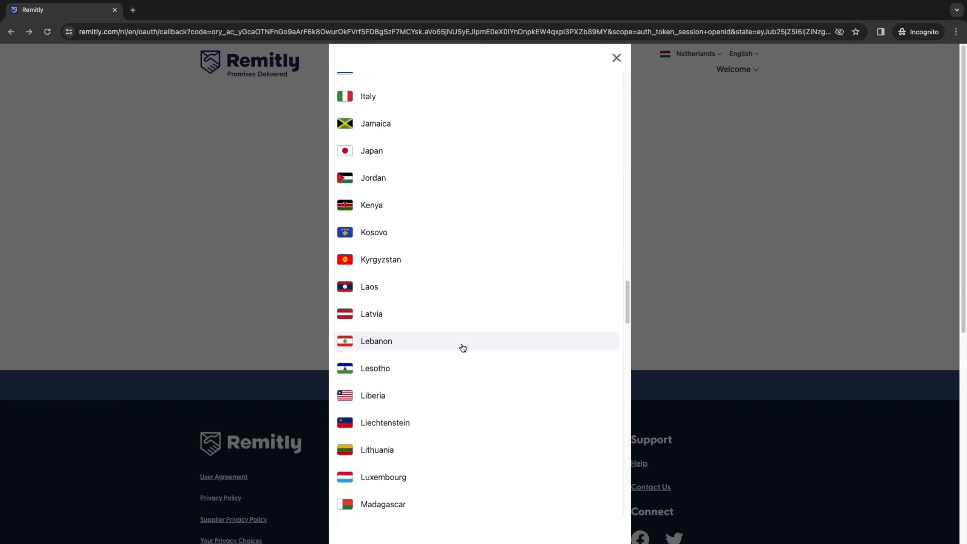
scroll(down, 3)
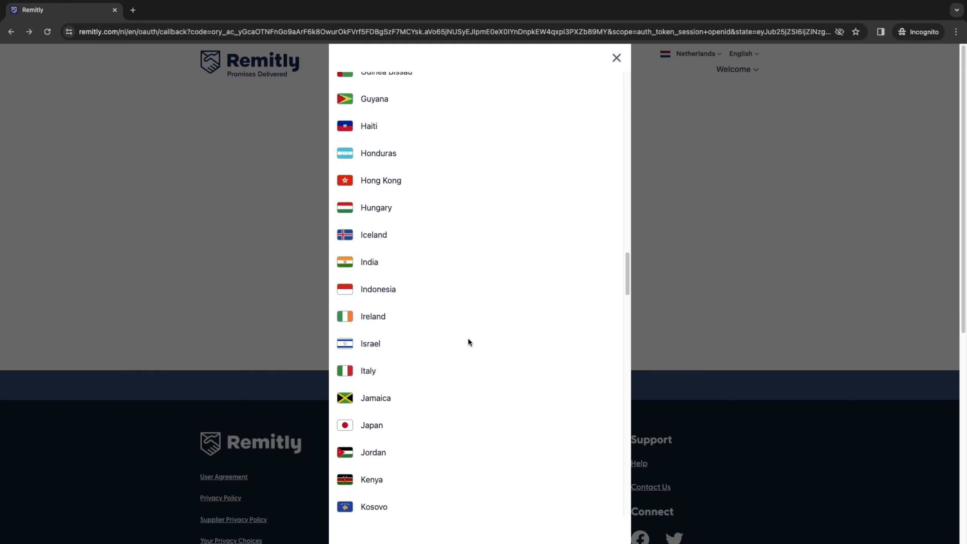
click(369, 262)
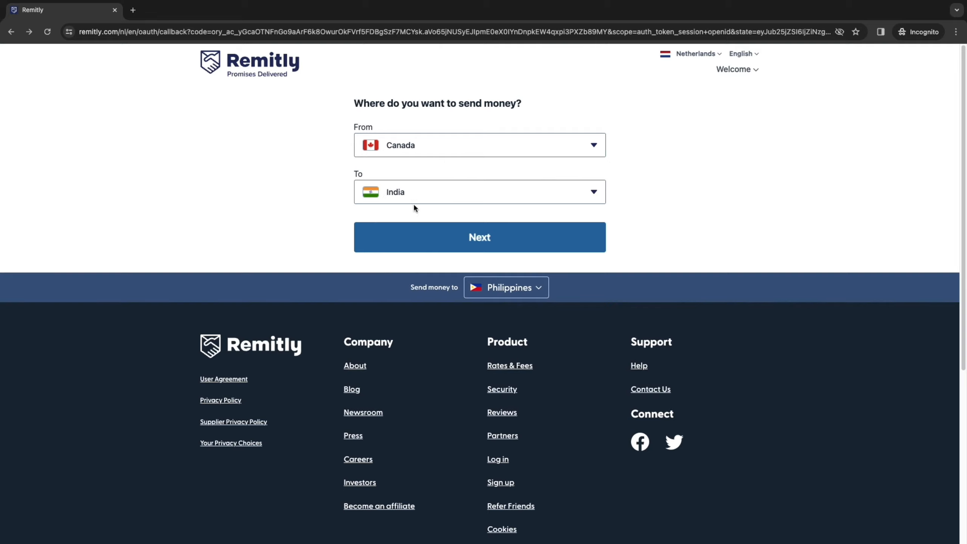
Continue to the Canada homepage showing 1 CAD = 61.91 INR and review its $0 fees note
click(480, 237)
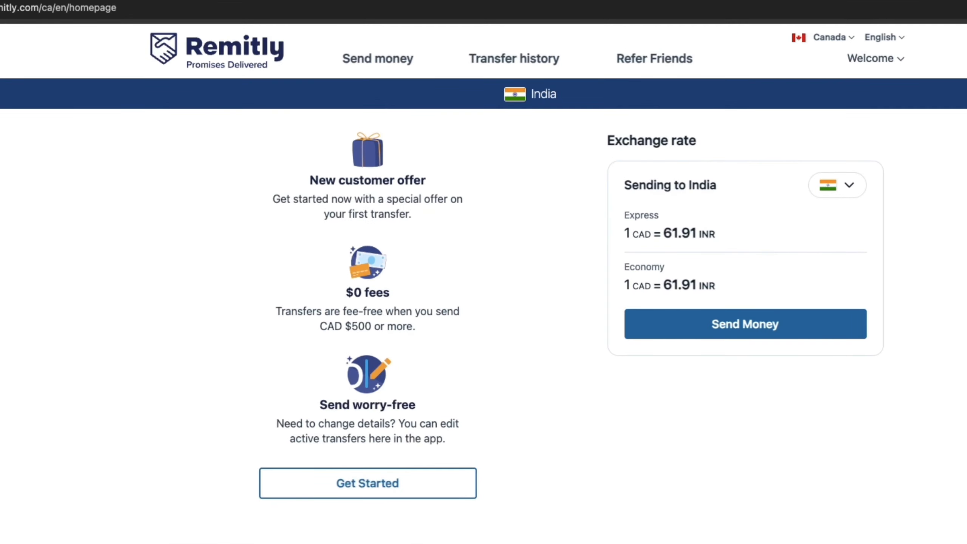
mouse_move(288, 217)
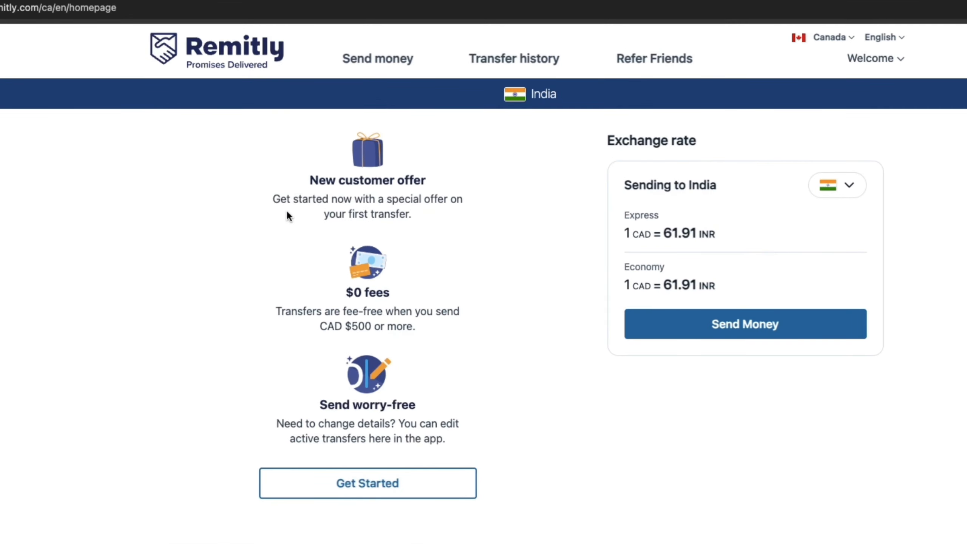
drag(272, 198, 419, 198)
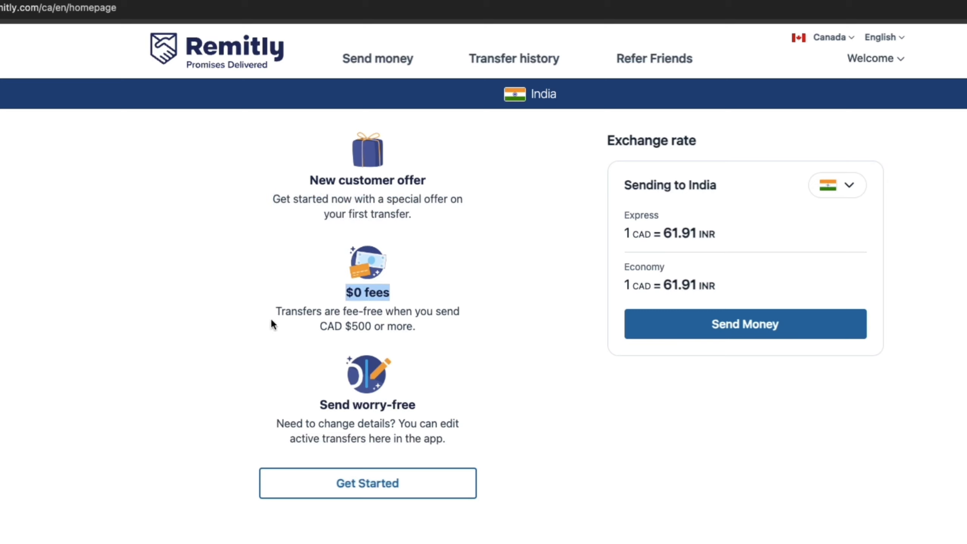
mouse_move(454, 324)
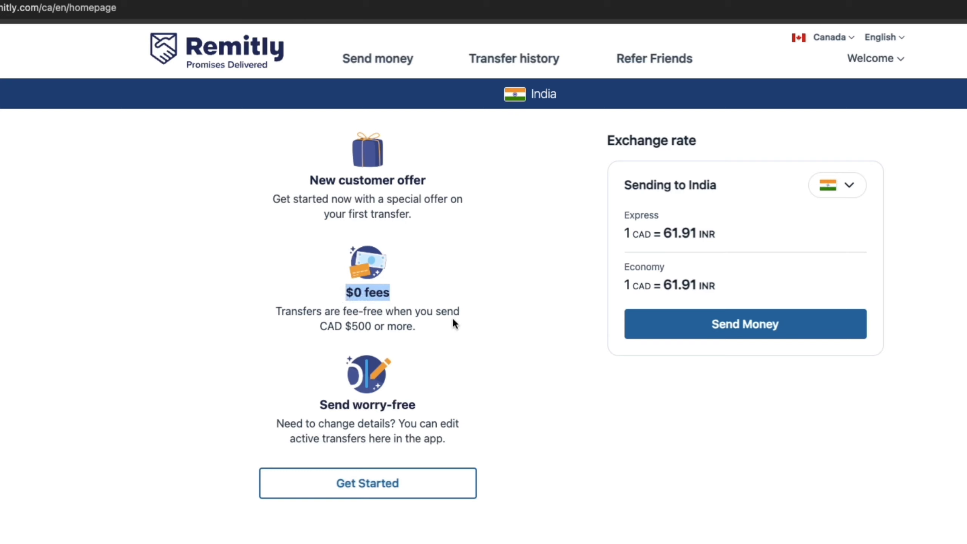
mouse_move(475, 323)
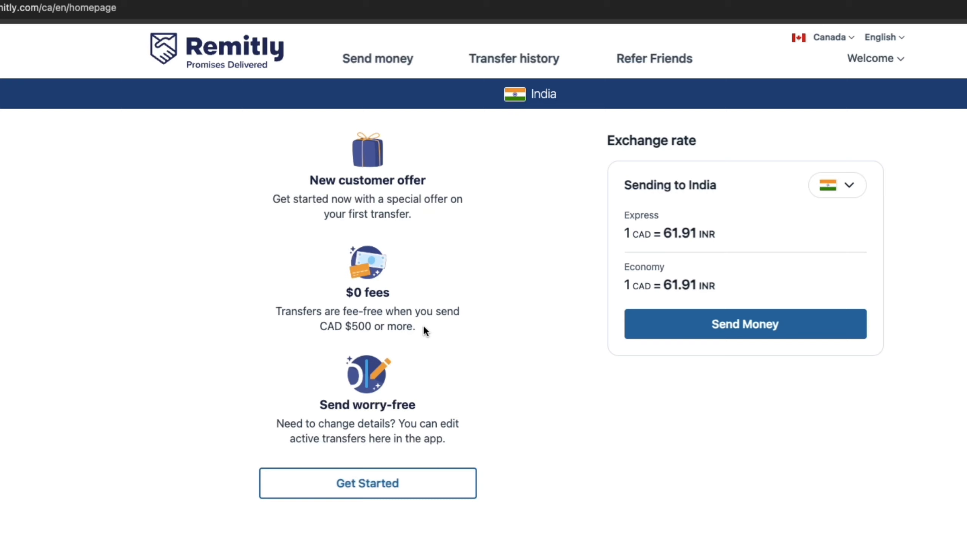
mouse_move(346, 326)
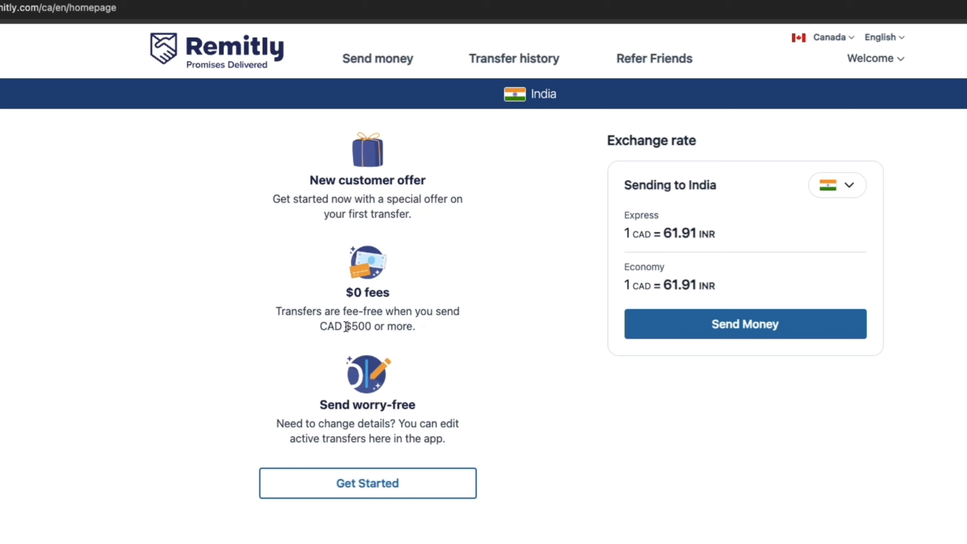
mouse_move(313, 436)
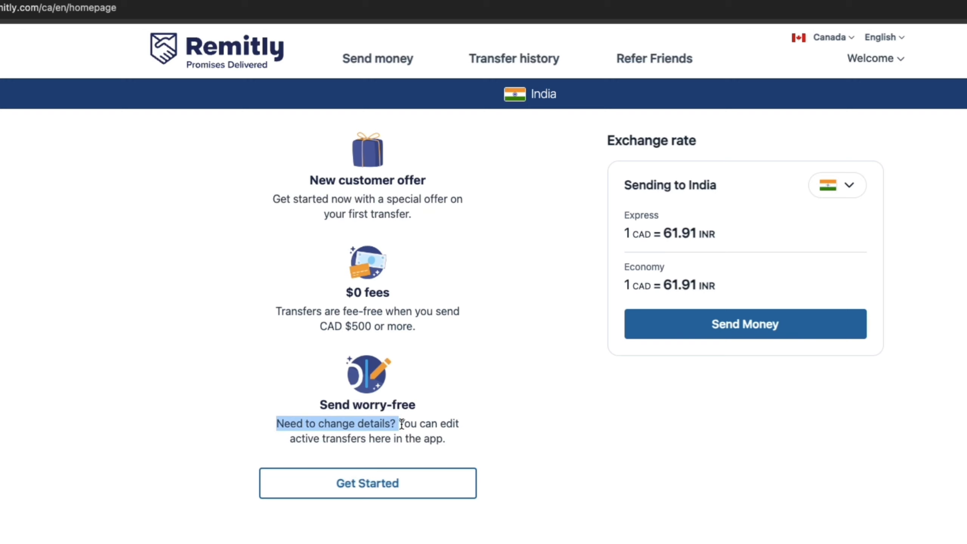
drag(401, 423, 469, 439)
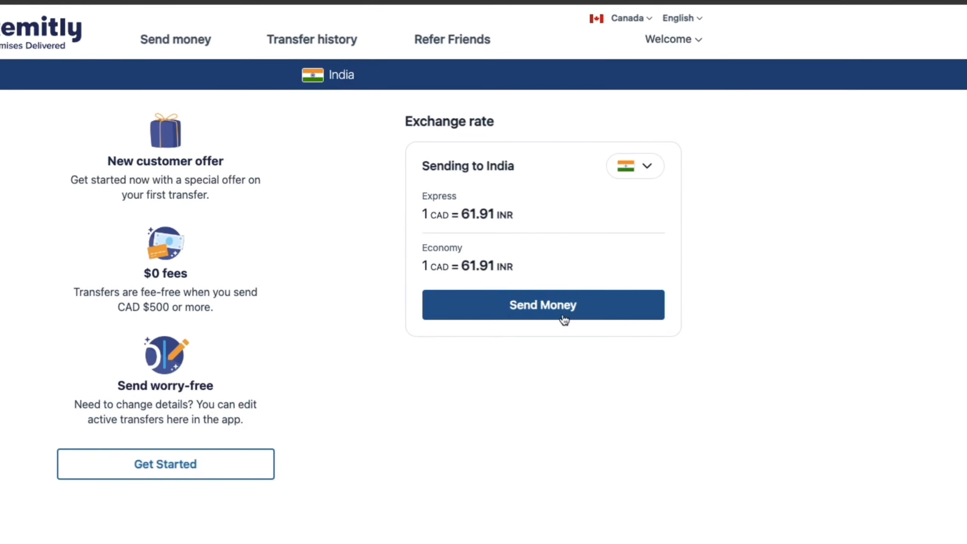
mouse_move(500, 301)
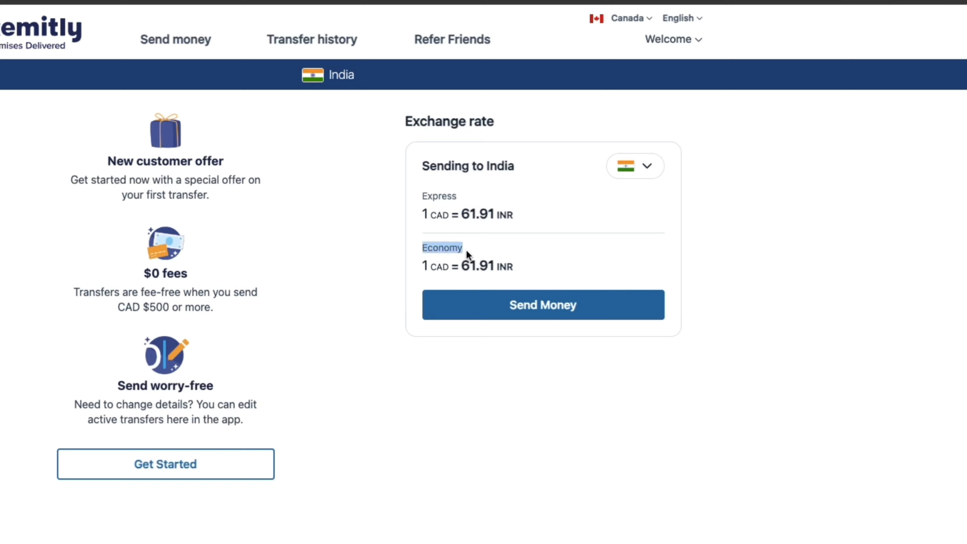
mouse_move(522, 192)
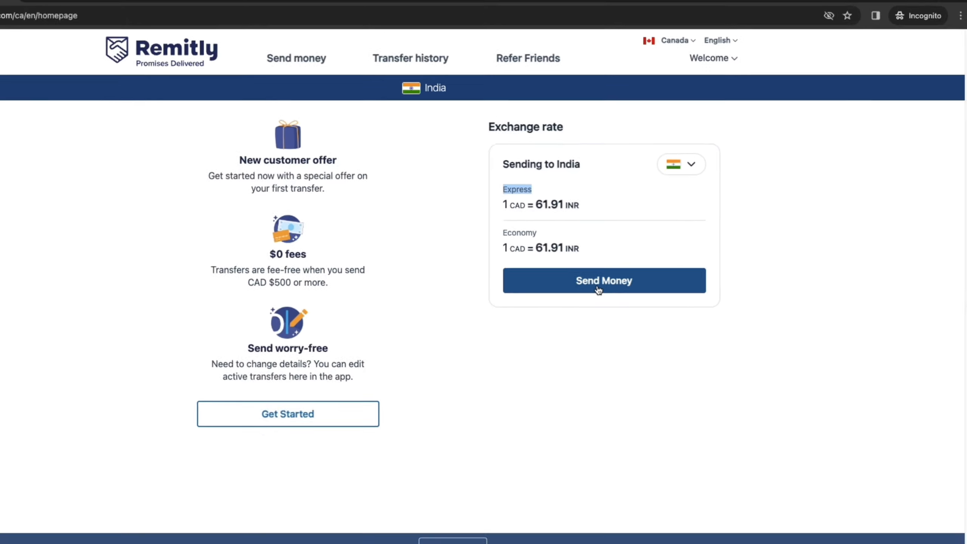
Start a new transfer and set the send amount to 50 CAD, giving 3,095.50 INR
click(603, 281)
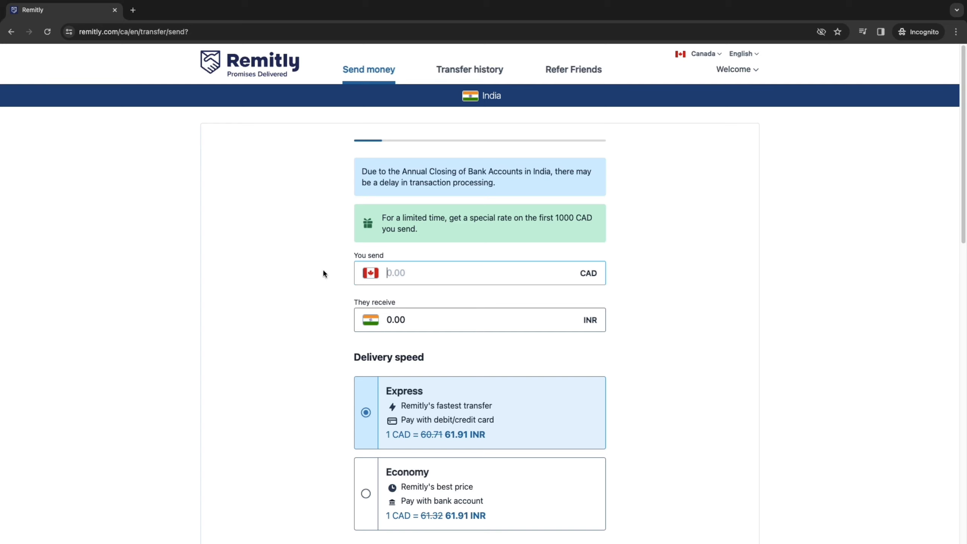
scroll(down, 3)
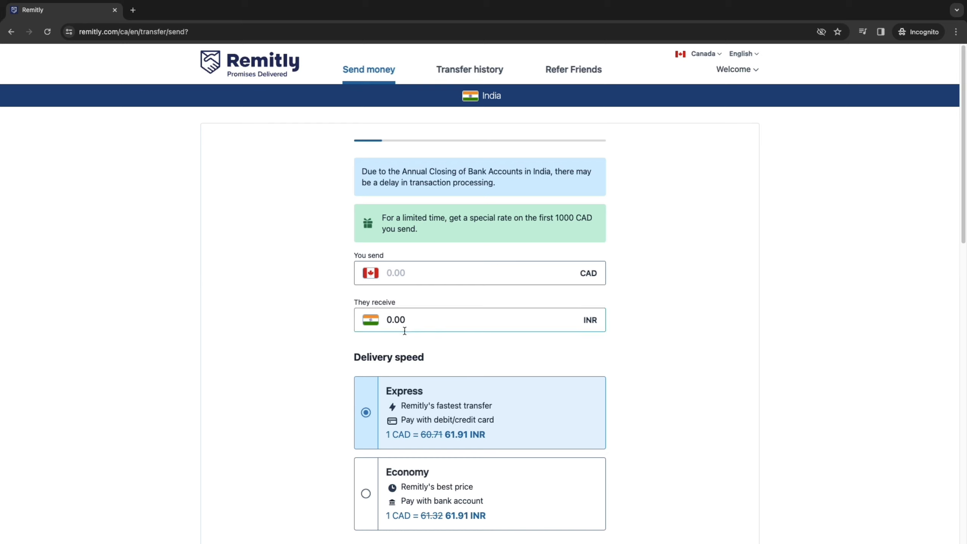
click(432, 320)
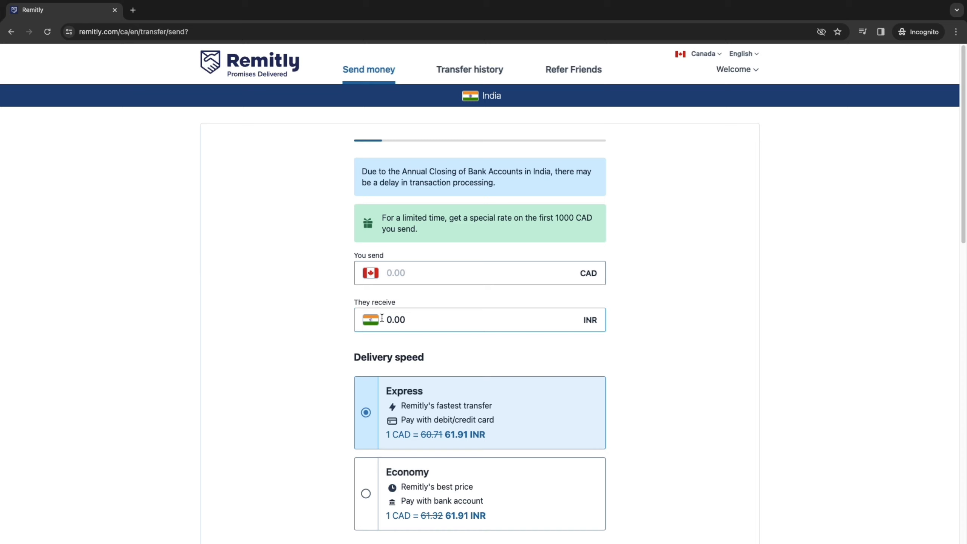
text(100)
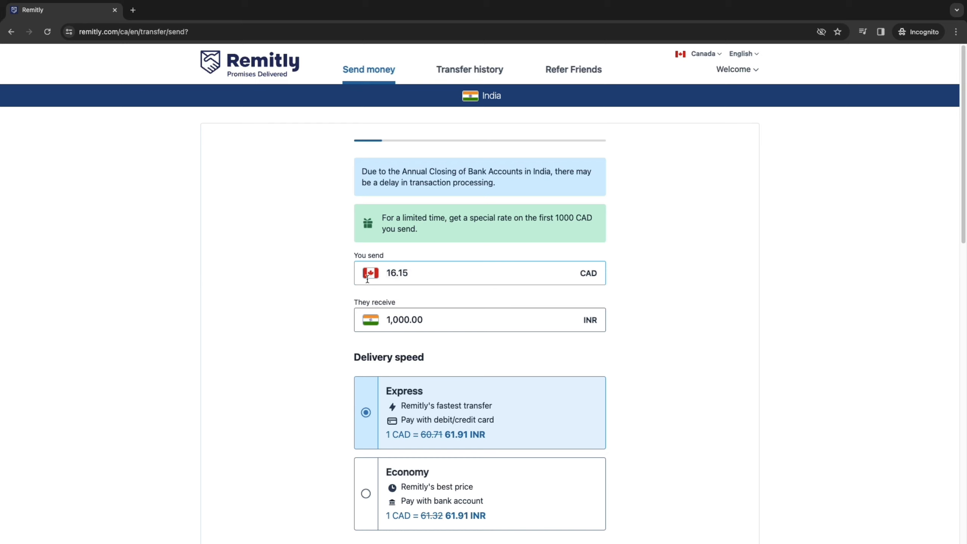
text(50.00)
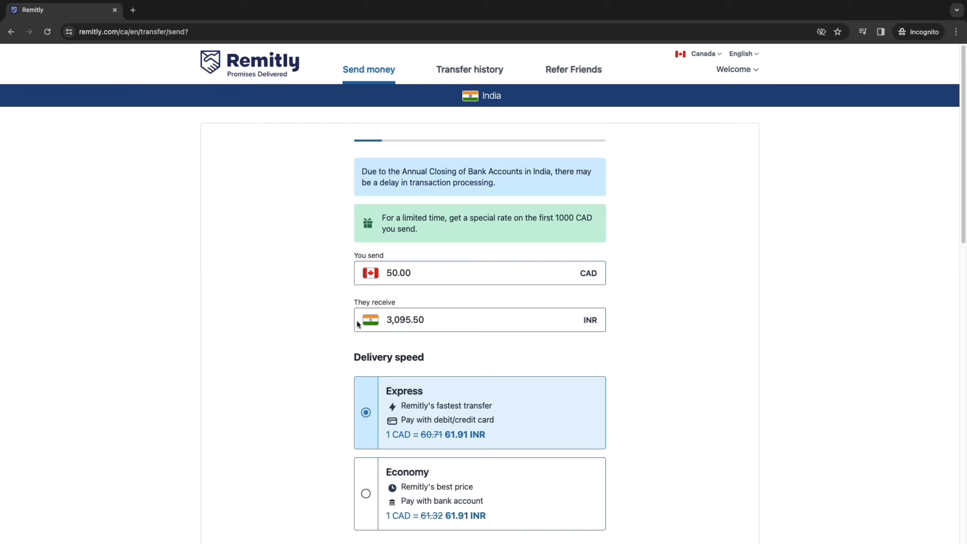
scroll(down, 3)
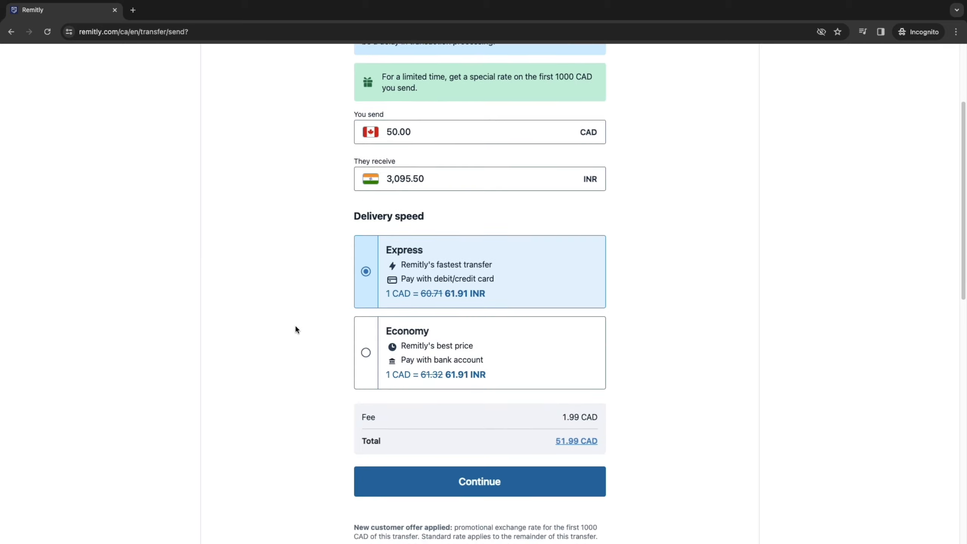
Review Express vs Economy, the 1.99 CAD fee and 51.99 CAD total, and continue
scroll(down, 3)
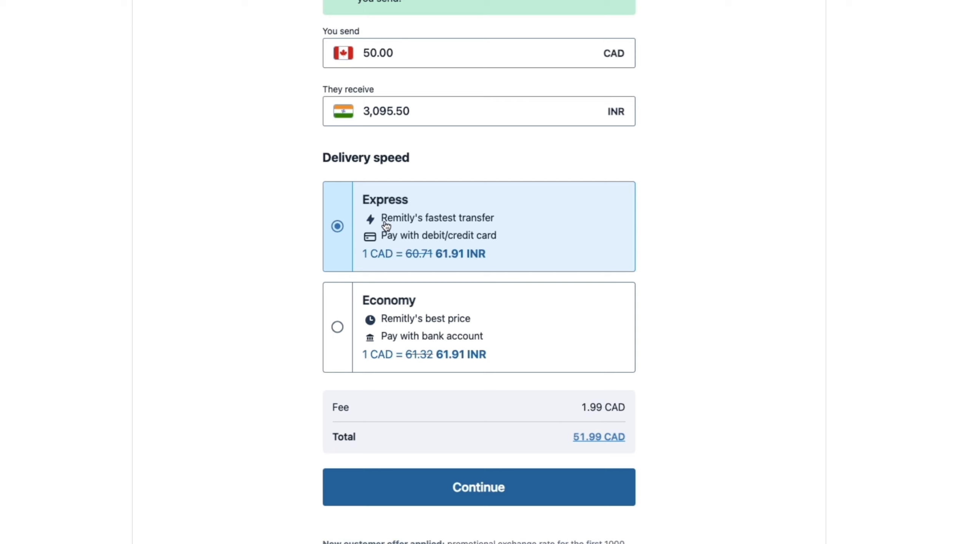
mouse_move(370, 245)
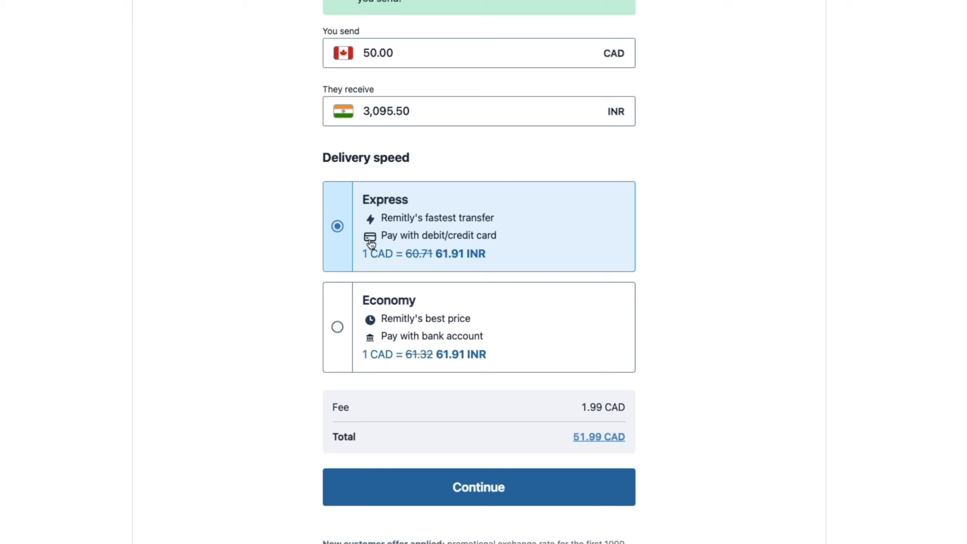
mouse_move(491, 243)
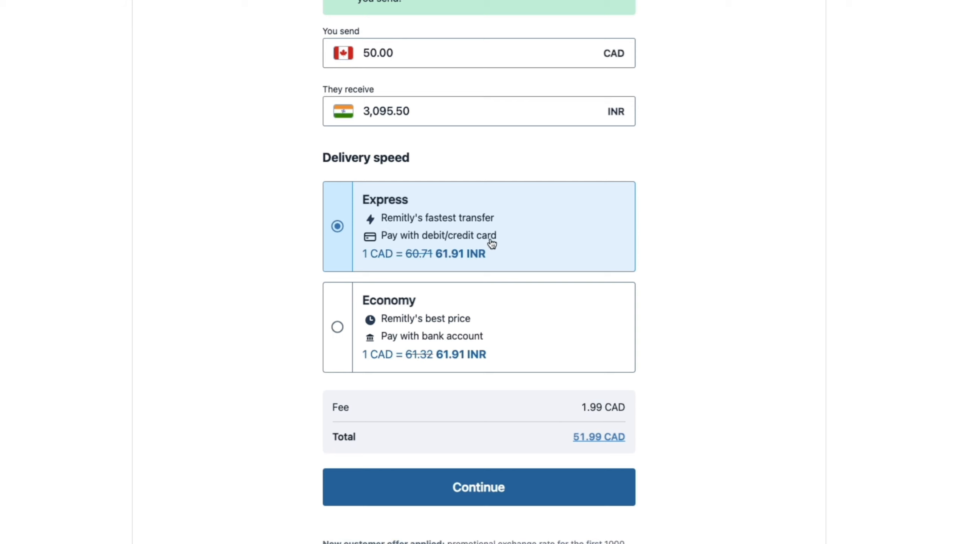
mouse_move(408, 333)
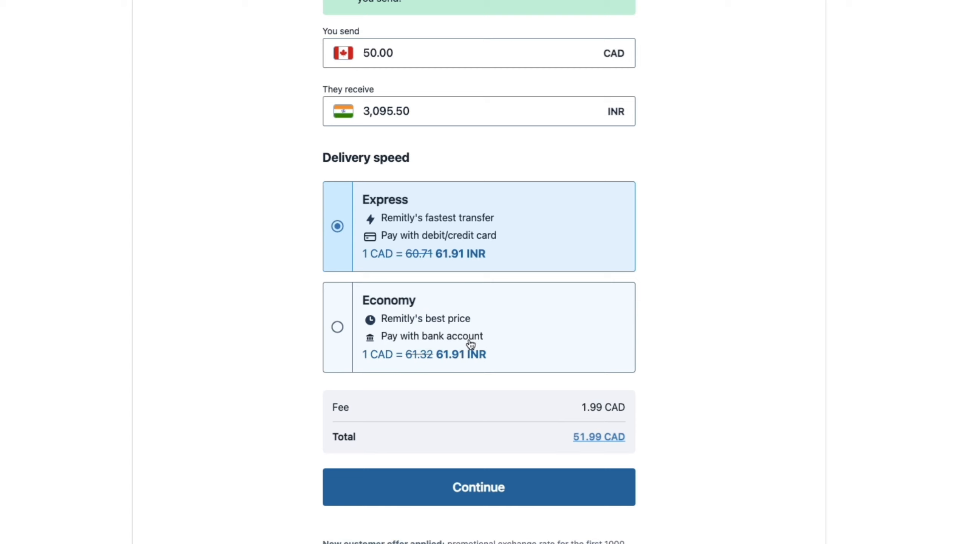
mouse_move(418, 271)
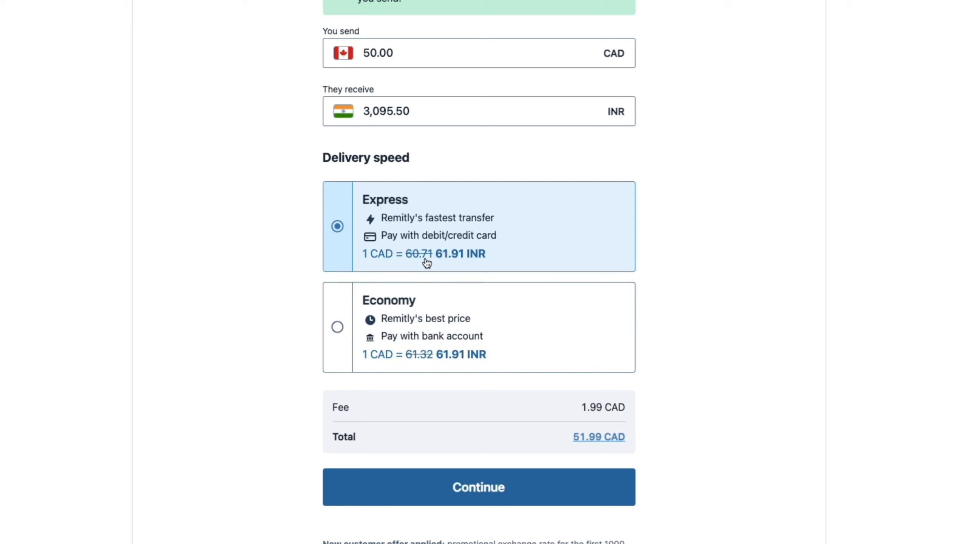
mouse_move(444, 303)
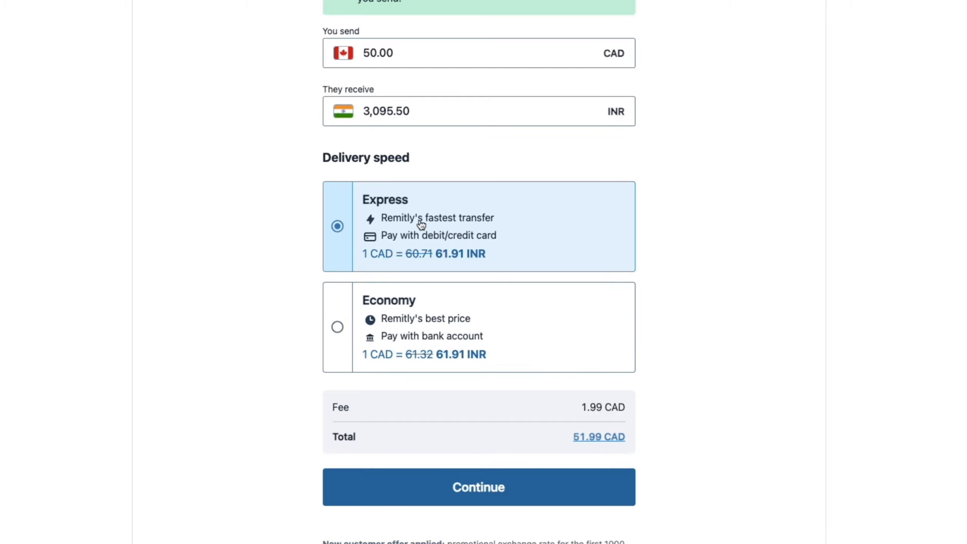
scroll(down, 3)
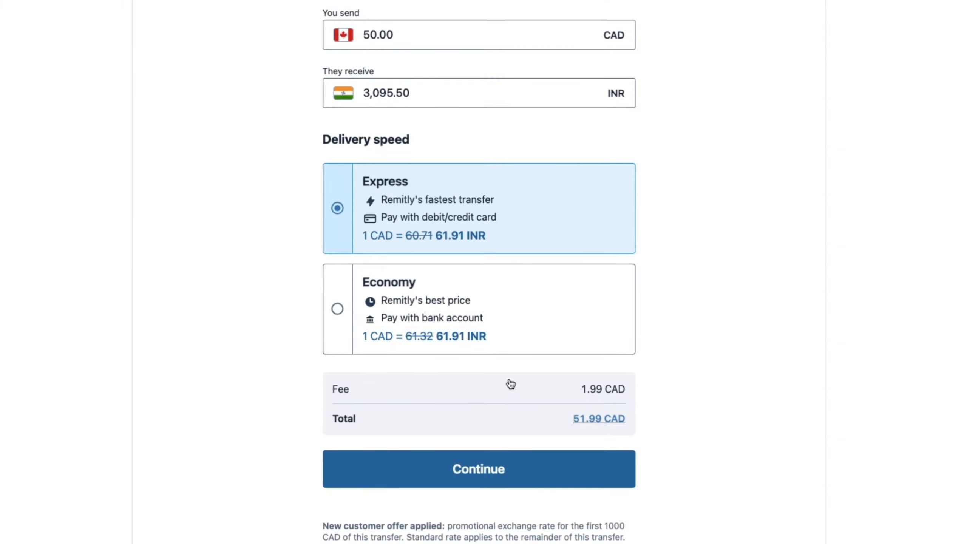
mouse_move(612, 398)
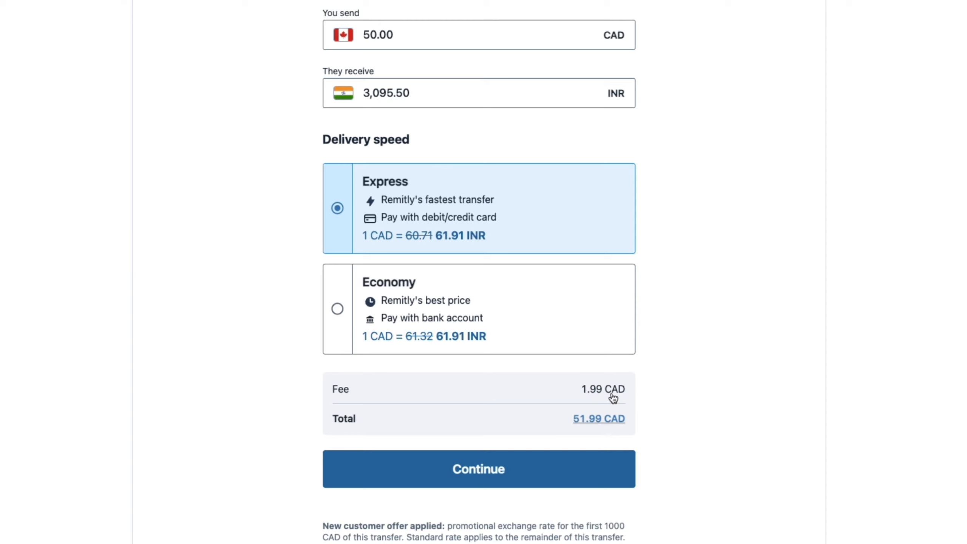
scroll(down, 3)
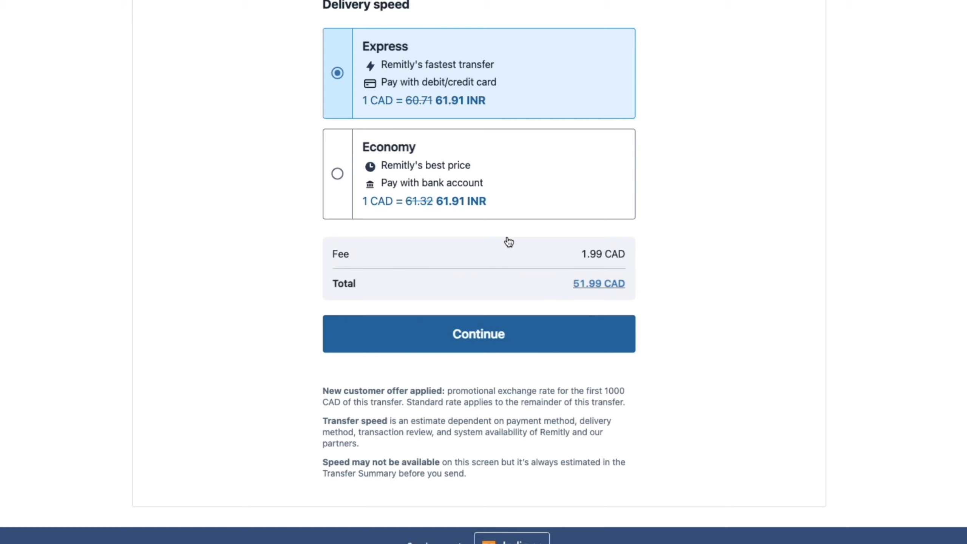
mouse_move(489, 260)
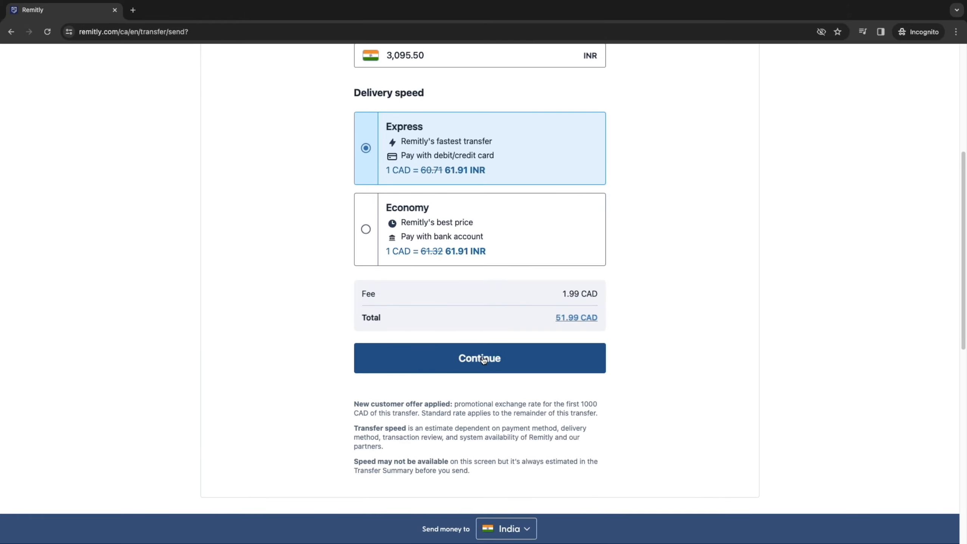
click(479, 357)
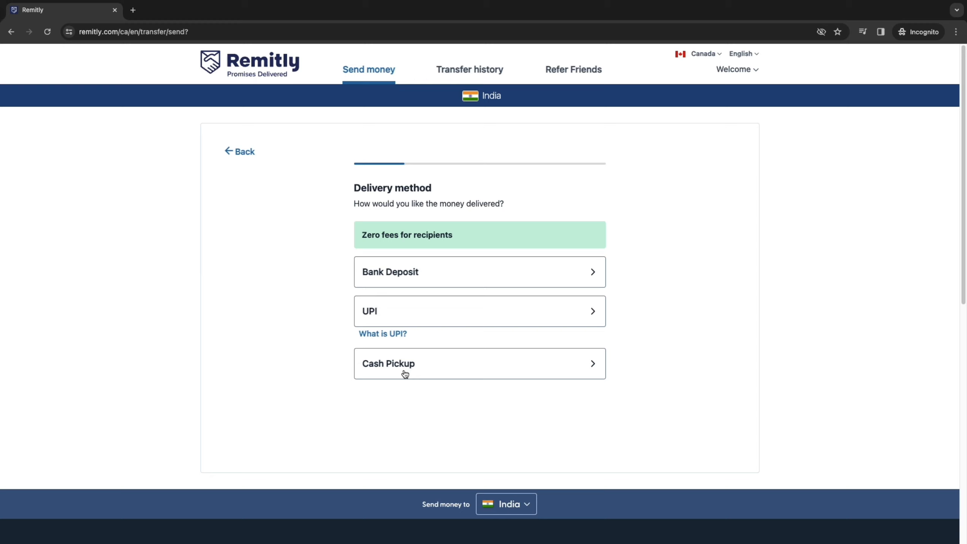
mouse_move(405, 372)
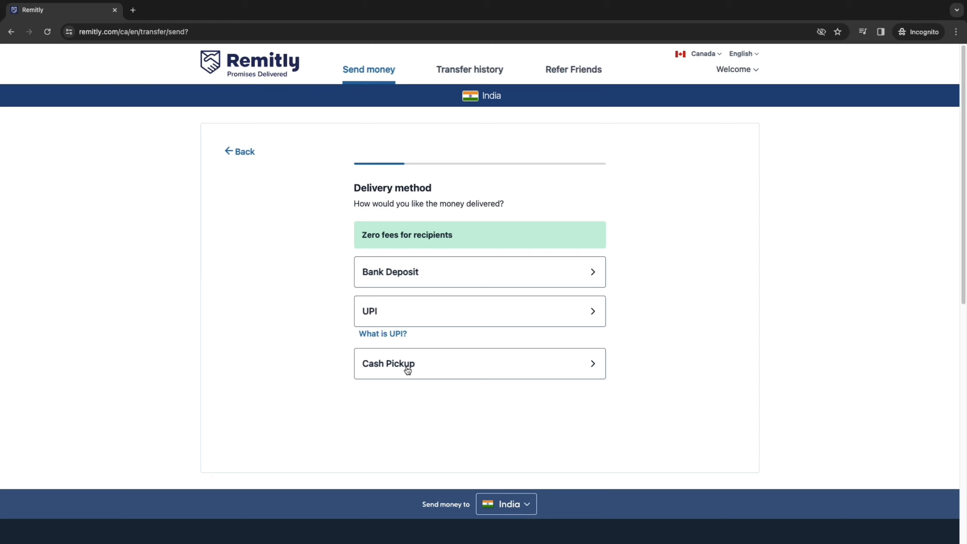
mouse_move(375, 276)
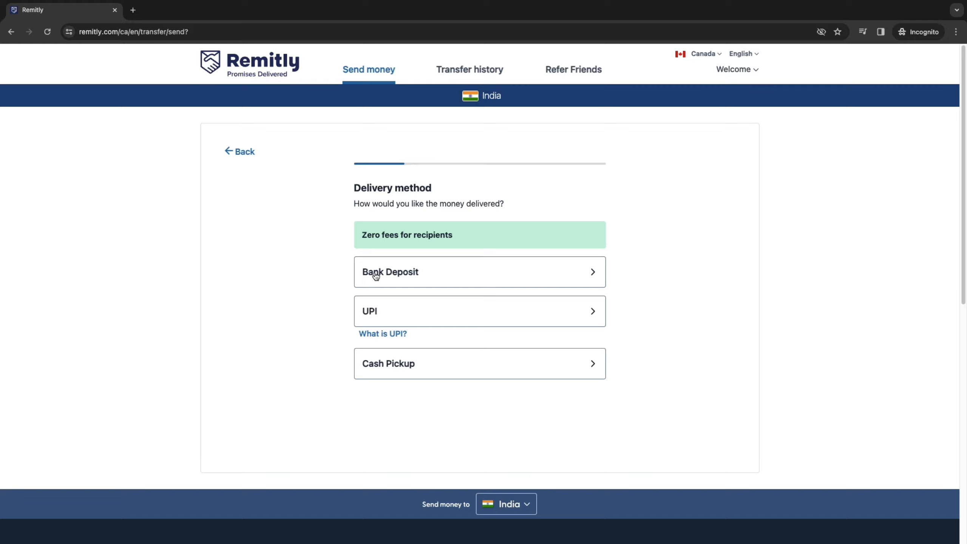
Choose Bank Deposit as the delivery method
click(480, 272)
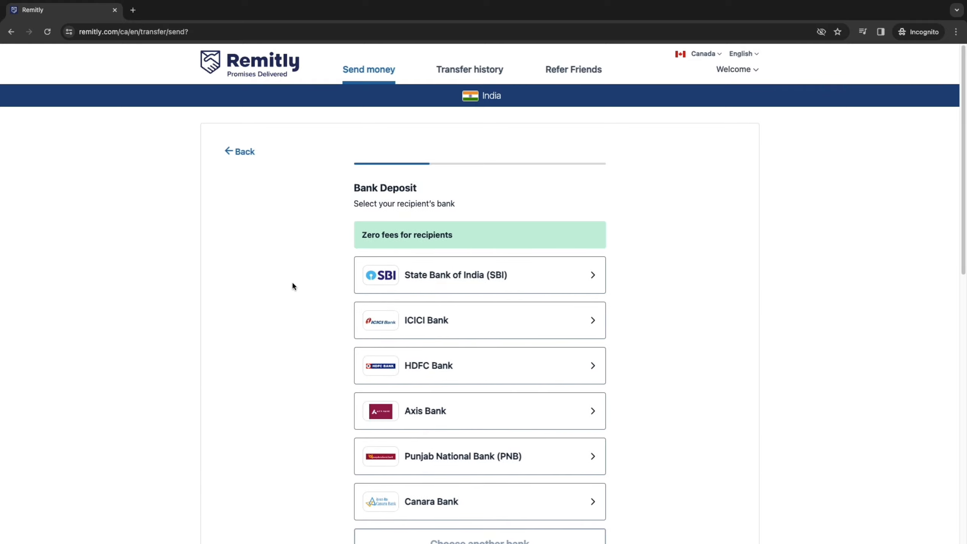
scroll(down, 3)
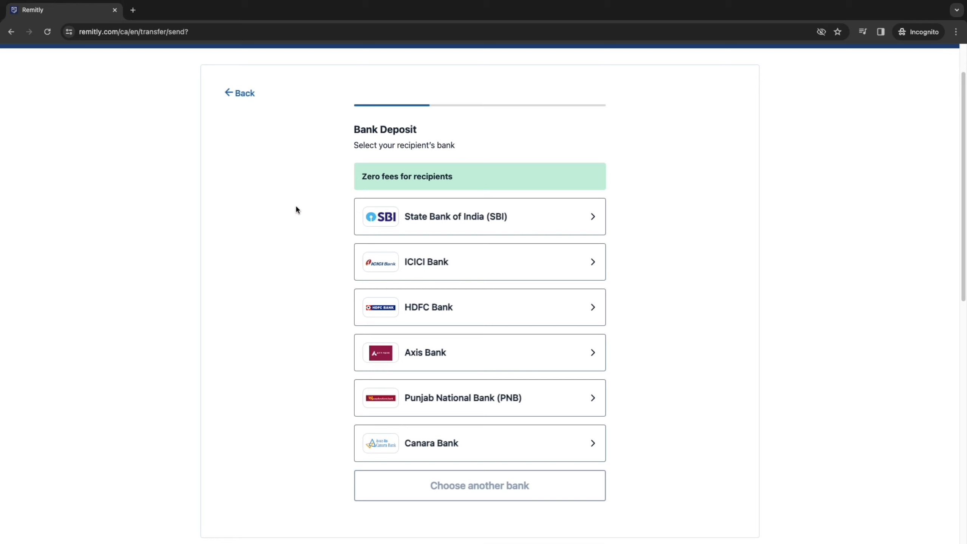
mouse_move(268, 220)
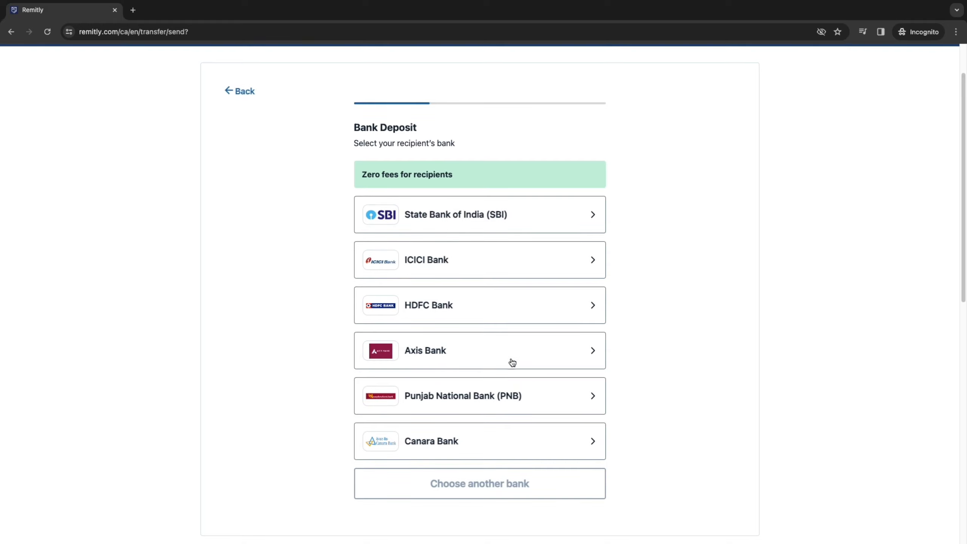
click(479, 214)
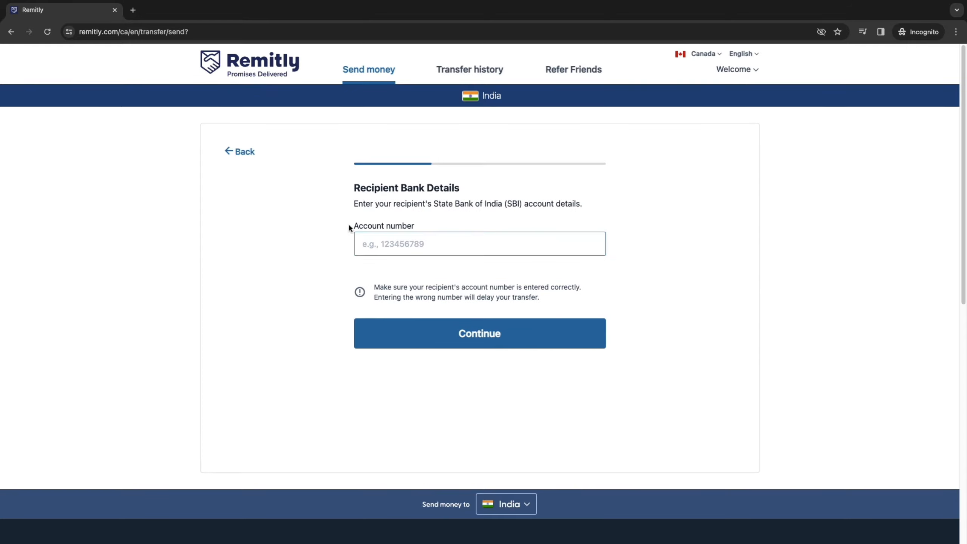
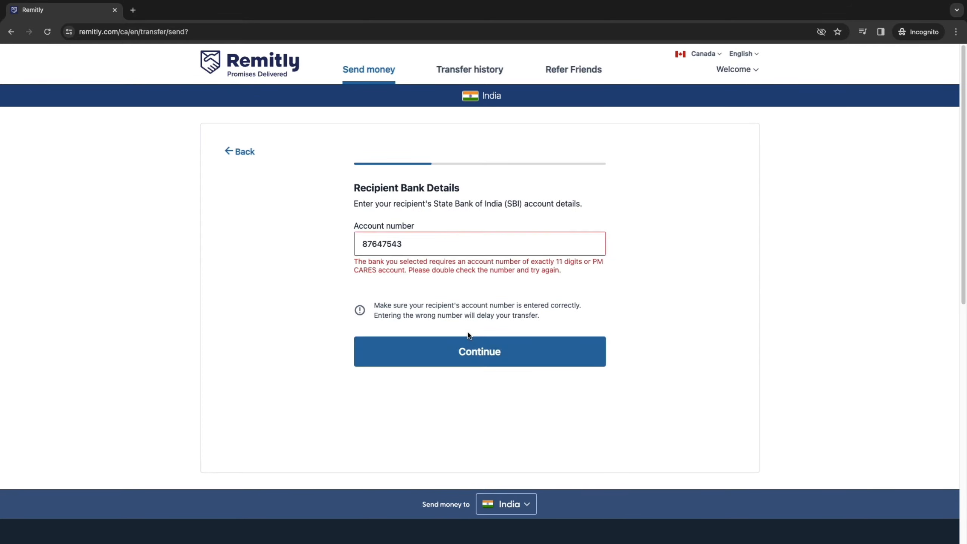
click(479, 352)
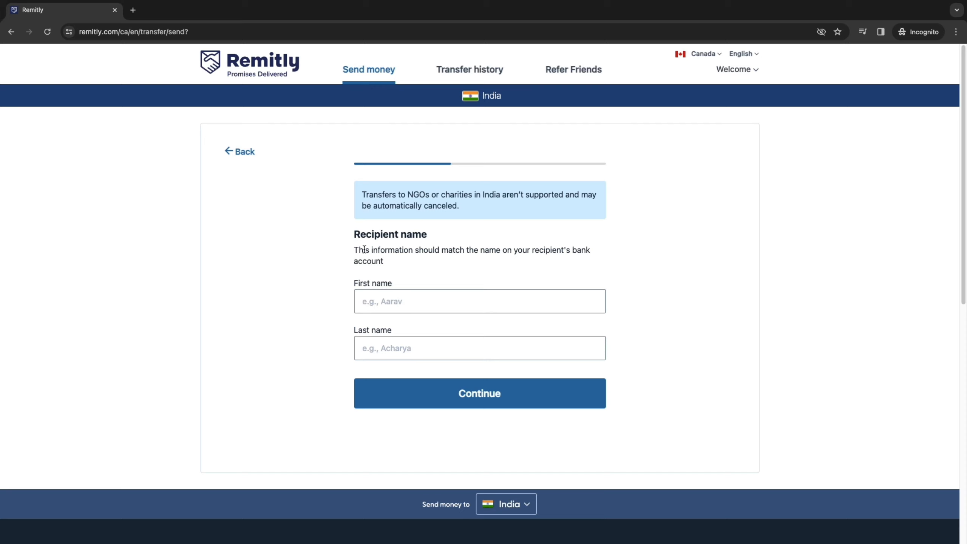
drag(355, 249, 556, 249)
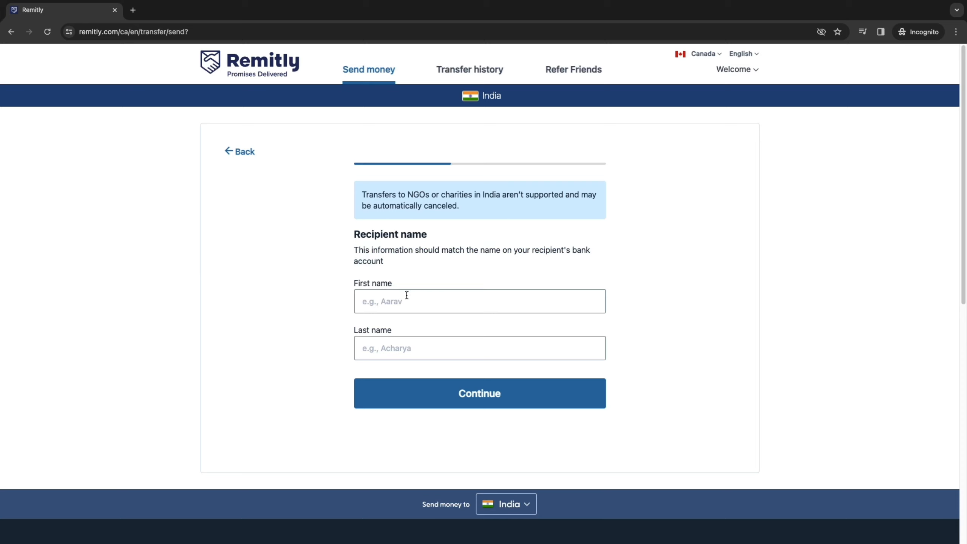
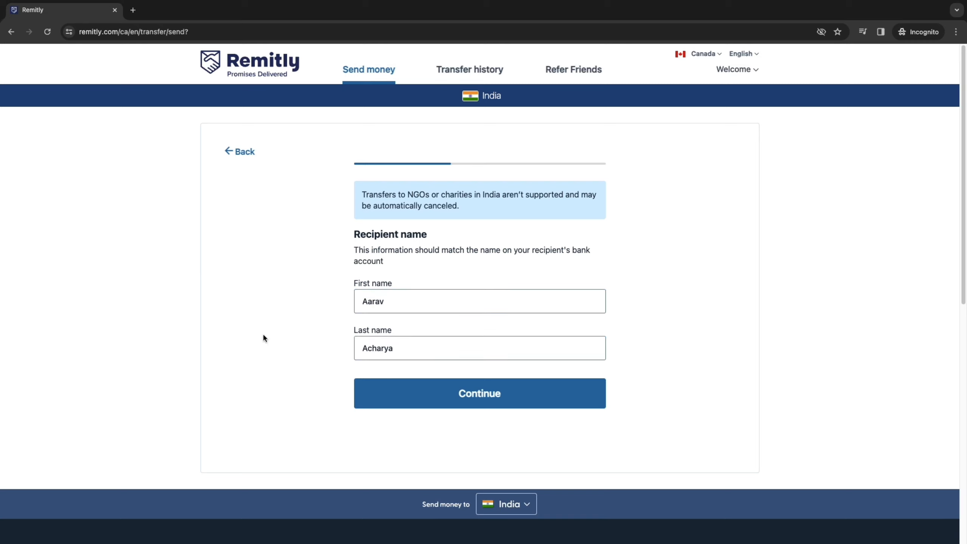
click(479, 392)
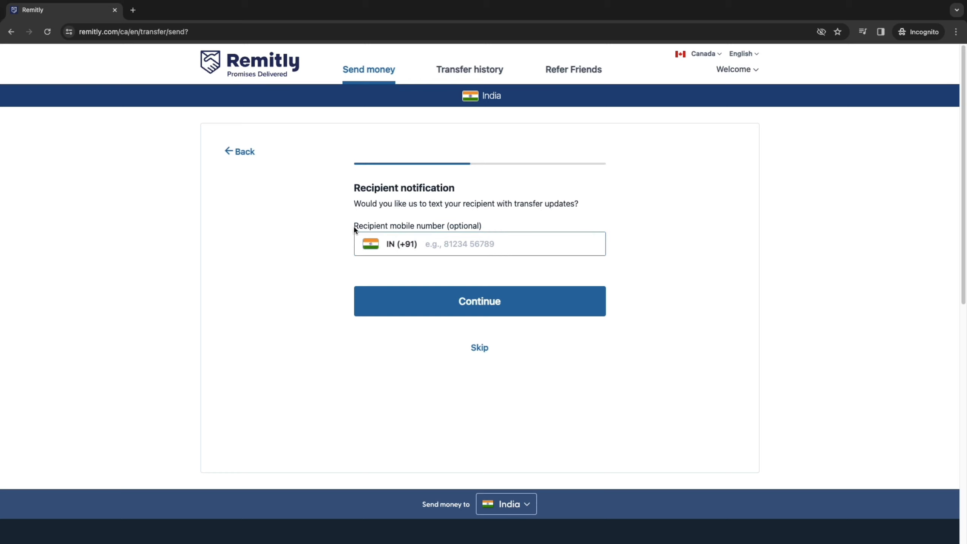
Highlight the recipient mobile number label on the notification page
drag(354, 226, 445, 226)
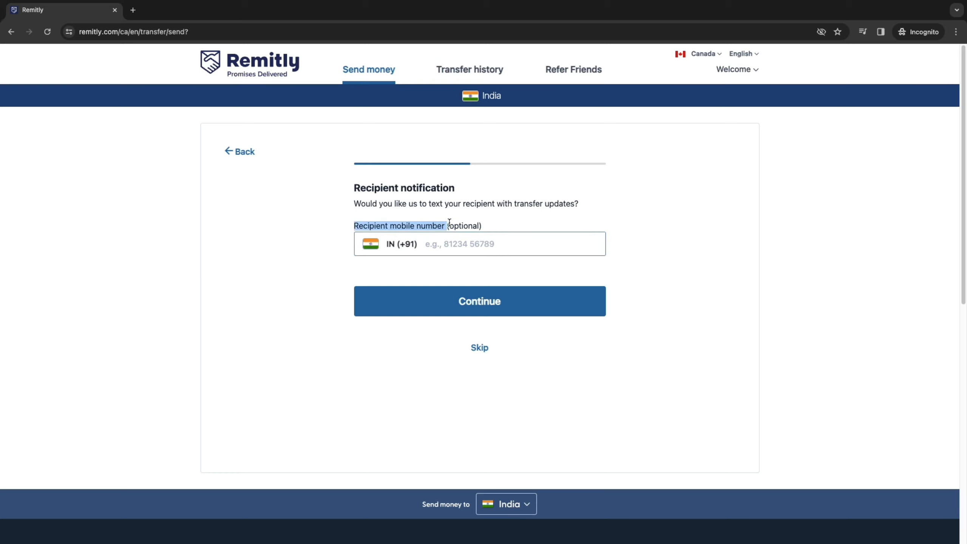
mouse_move(371, 211)
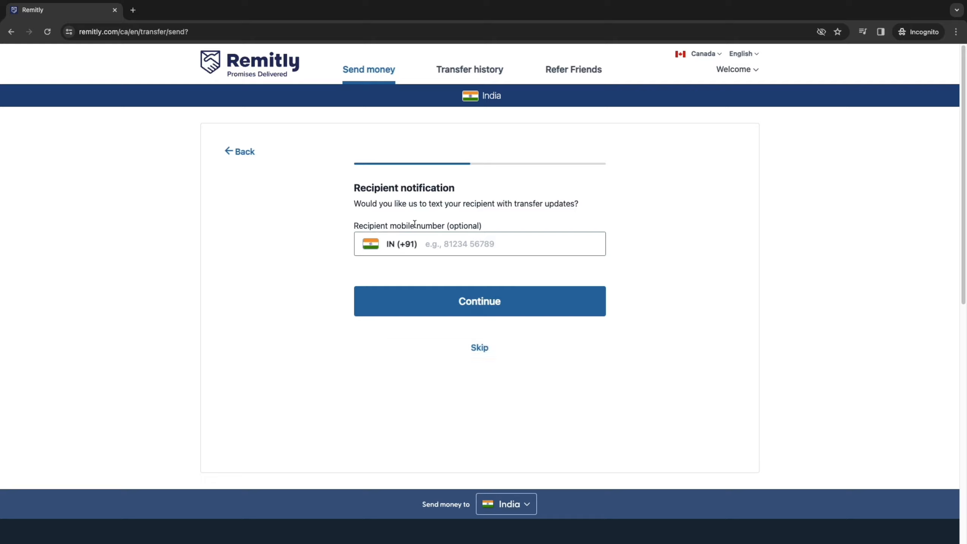
mouse_move(480, 347)
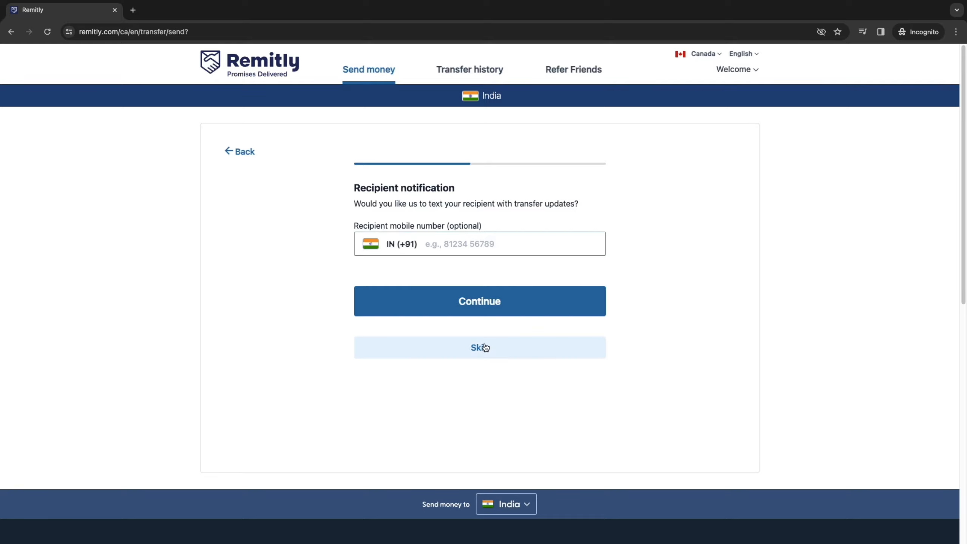
Skip recipient texting, keep Savings & Family Support as the reason, and continue to sender details
click(479, 347)
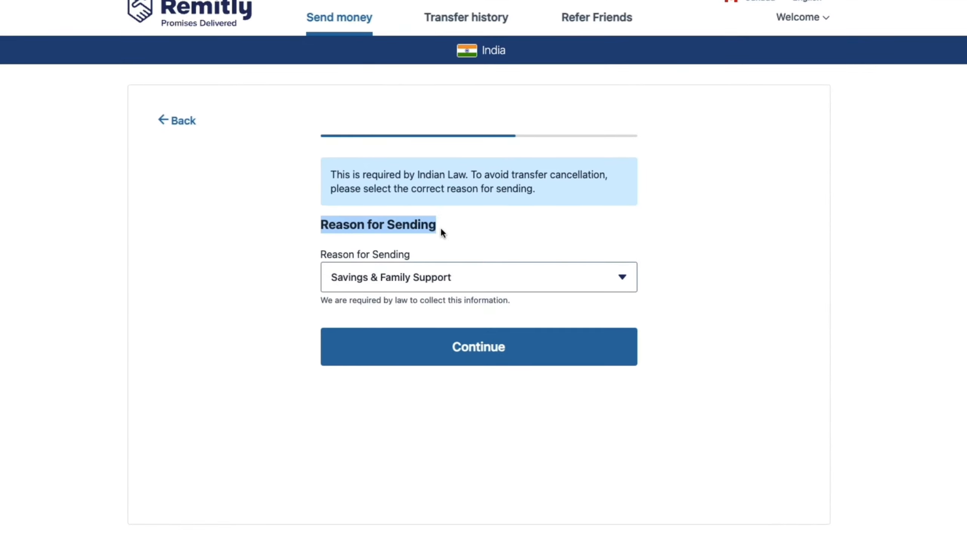
click(478, 277)
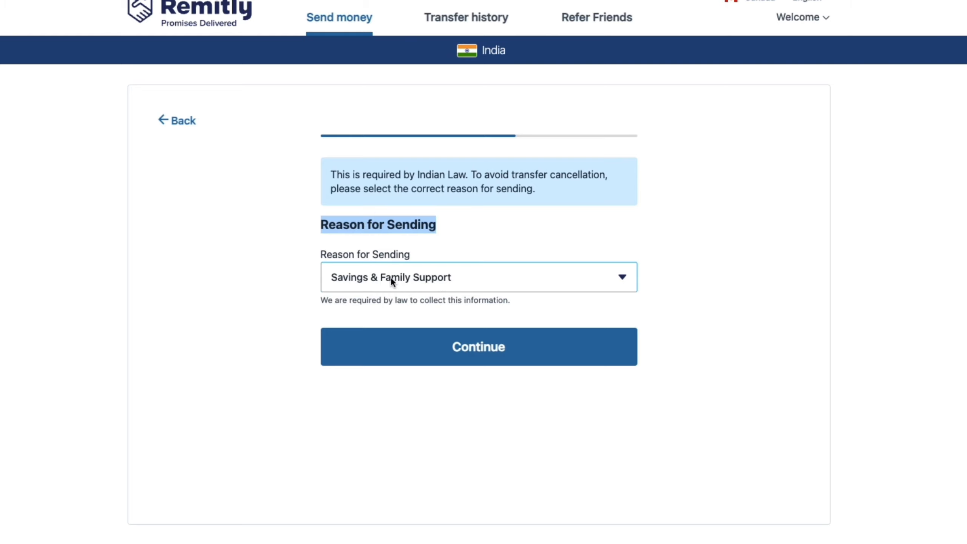
click(477, 277)
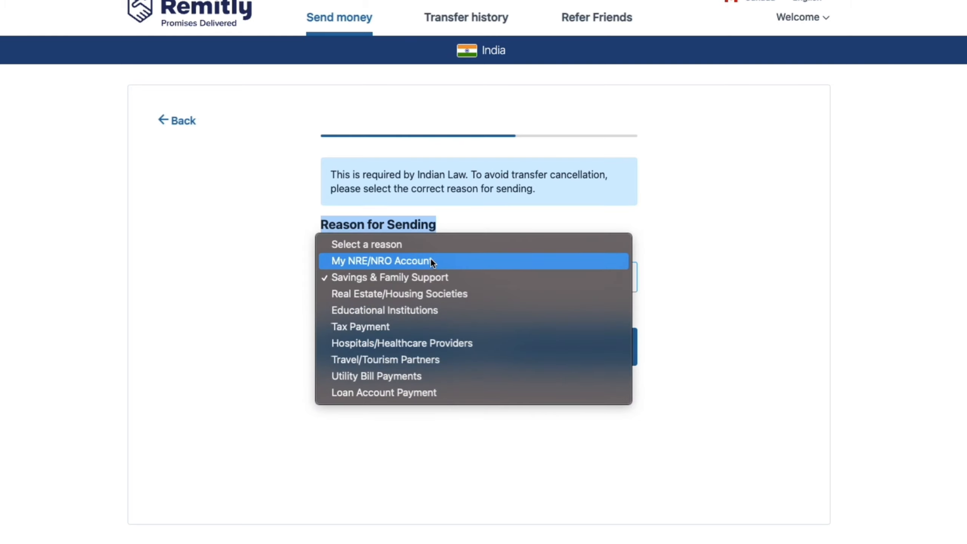
mouse_move(360, 293)
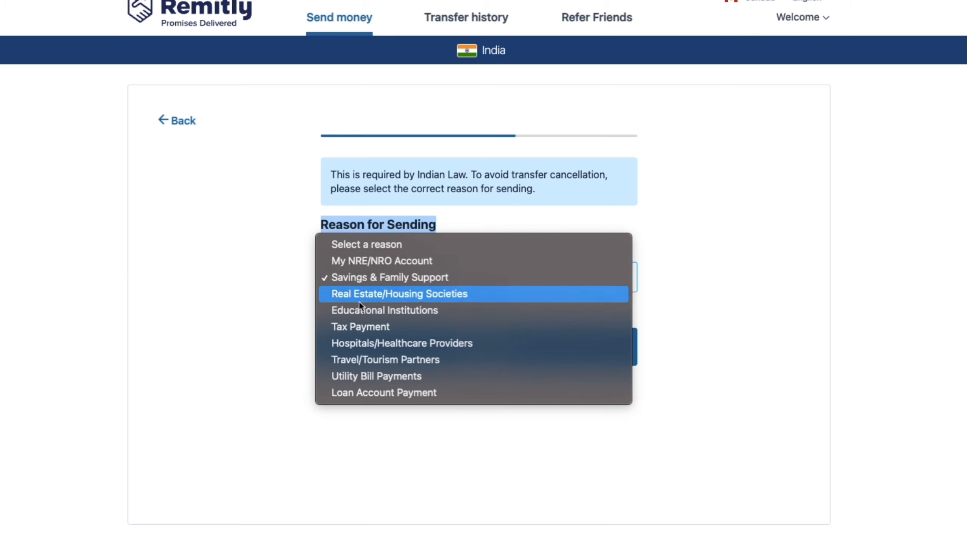
mouse_move(466, 300)
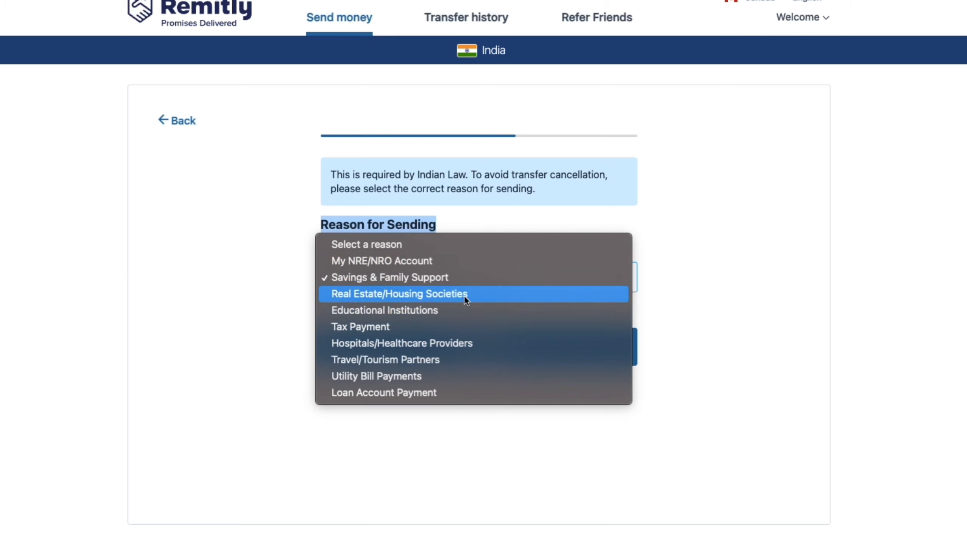
mouse_move(442, 315)
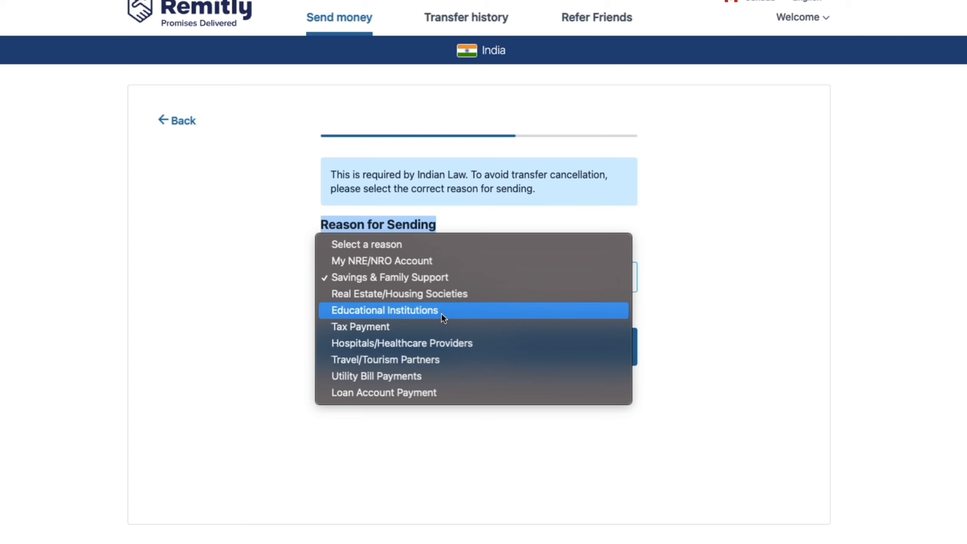
mouse_move(407, 350)
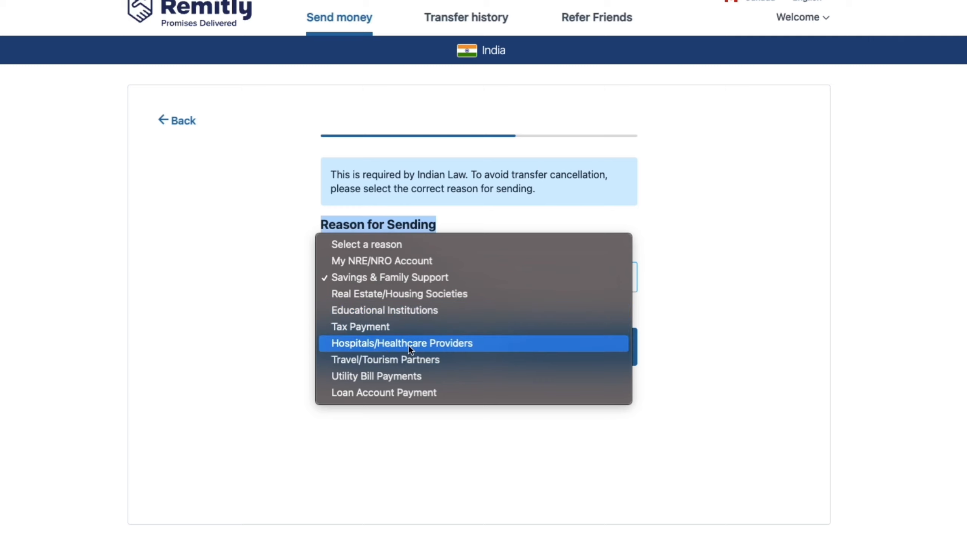
mouse_move(385, 360)
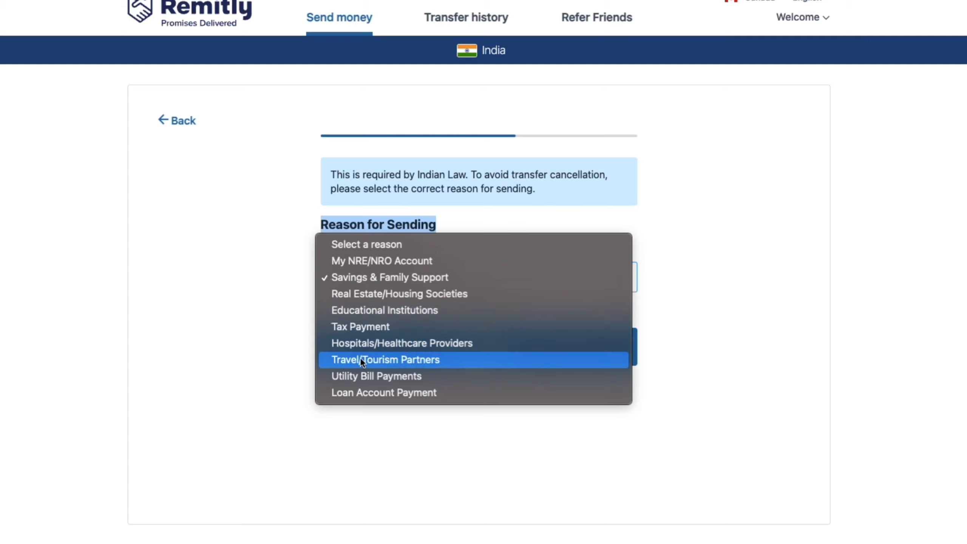
mouse_move(428, 376)
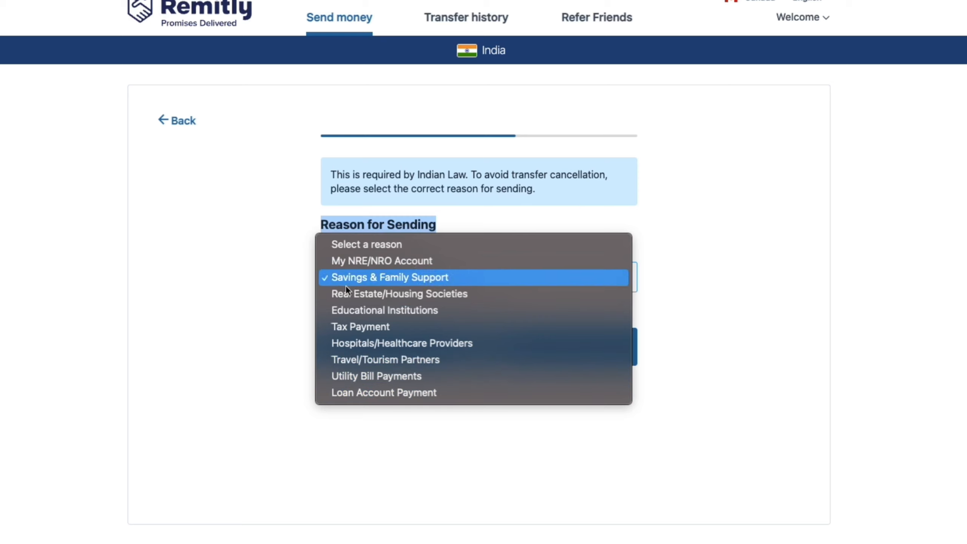
click(390, 277)
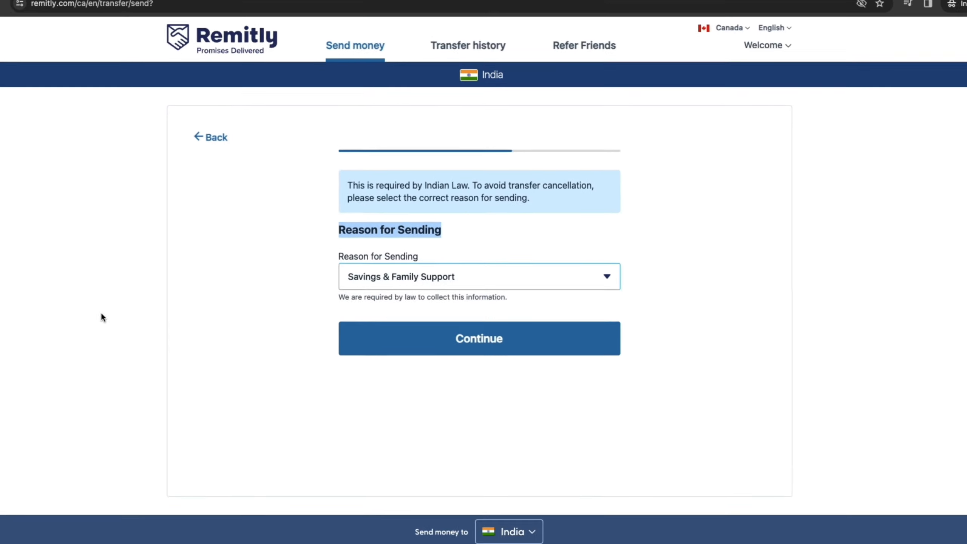
click(479, 338)
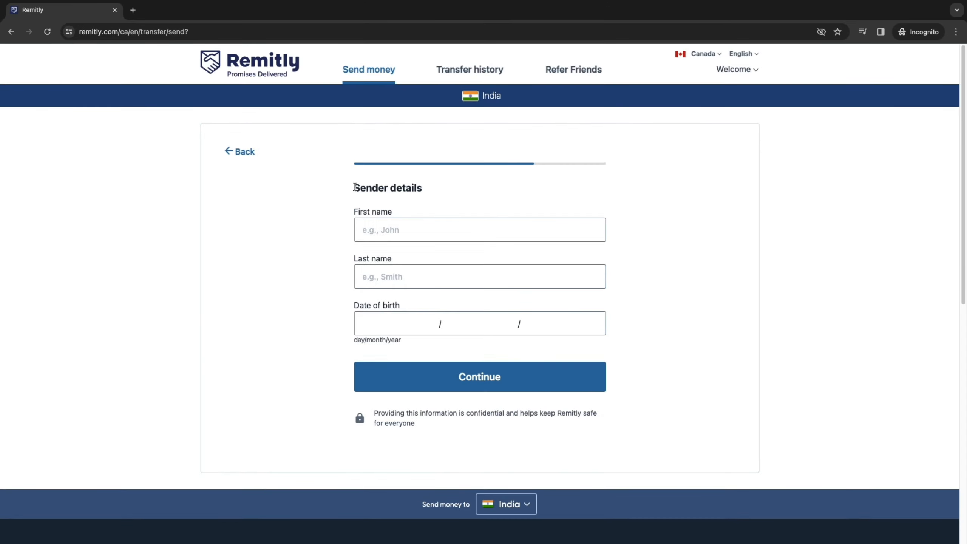
Enter sender John Smith, born January 1, 2000, and continue to the confirmation prompt
double_click(387, 187)
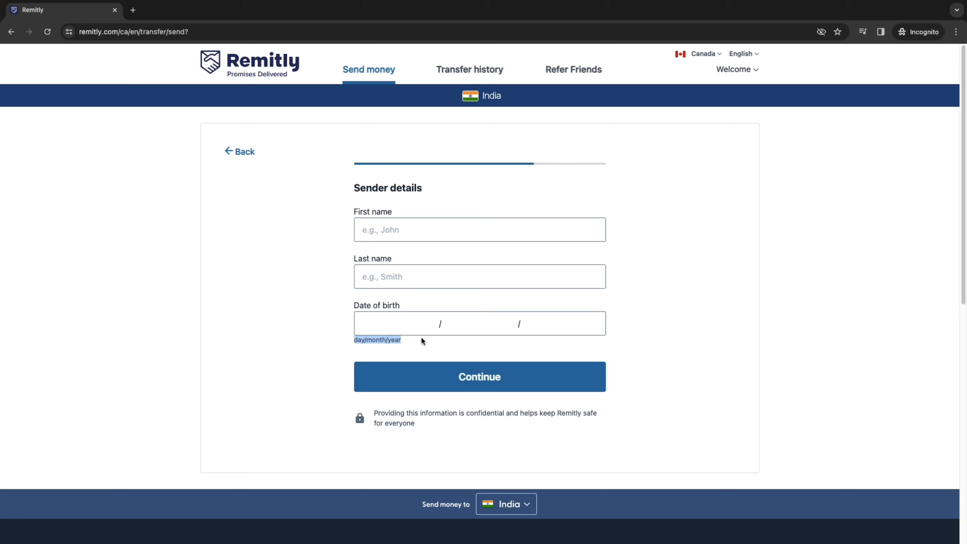
text(John)
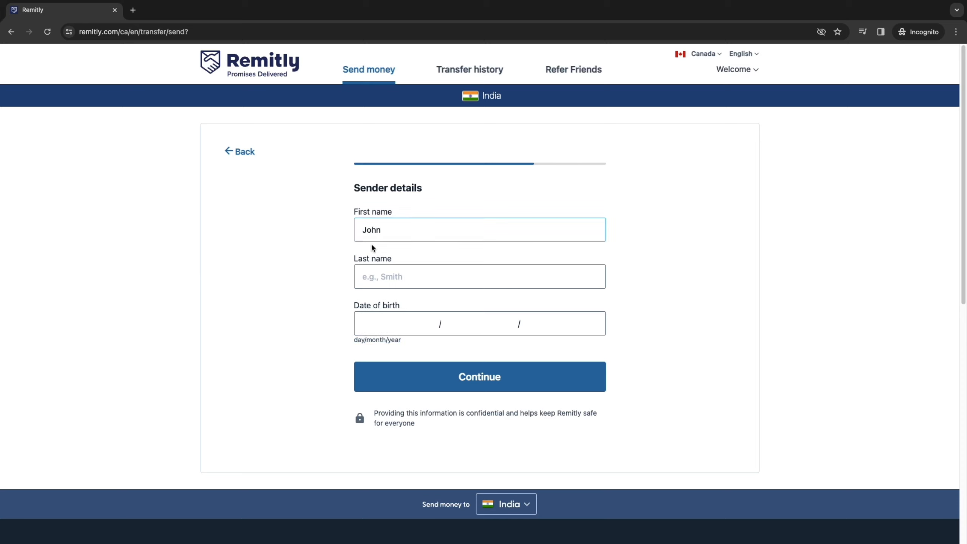
text(Smith)
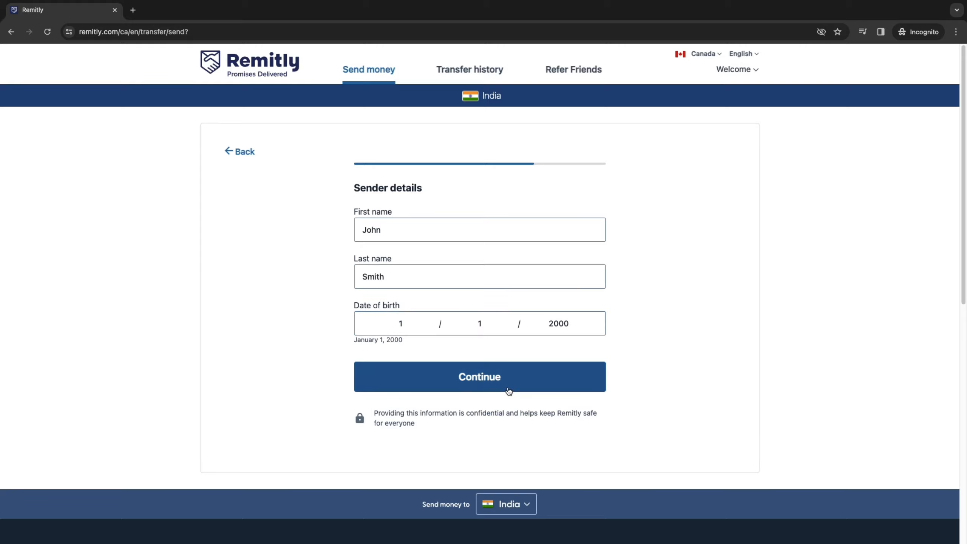
click(480, 376)
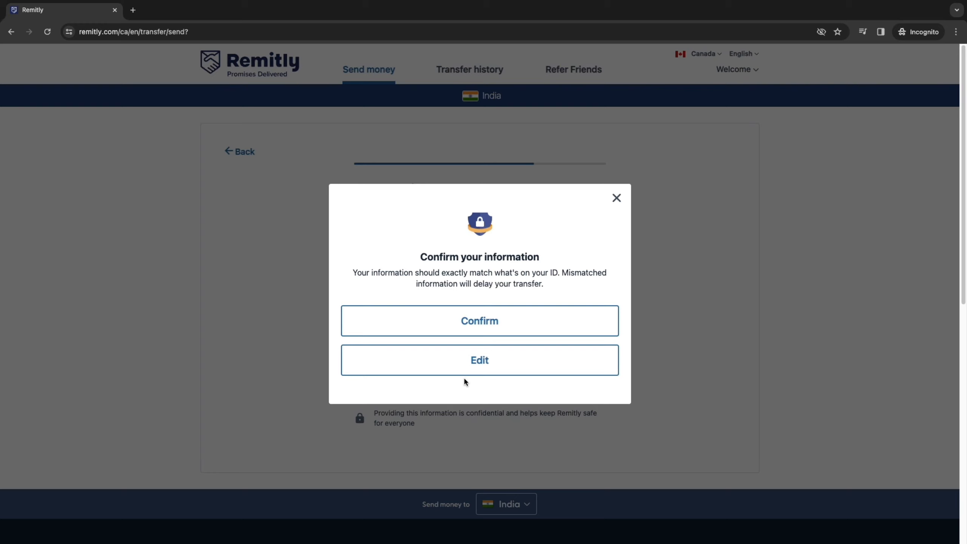
mouse_move(357, 273)
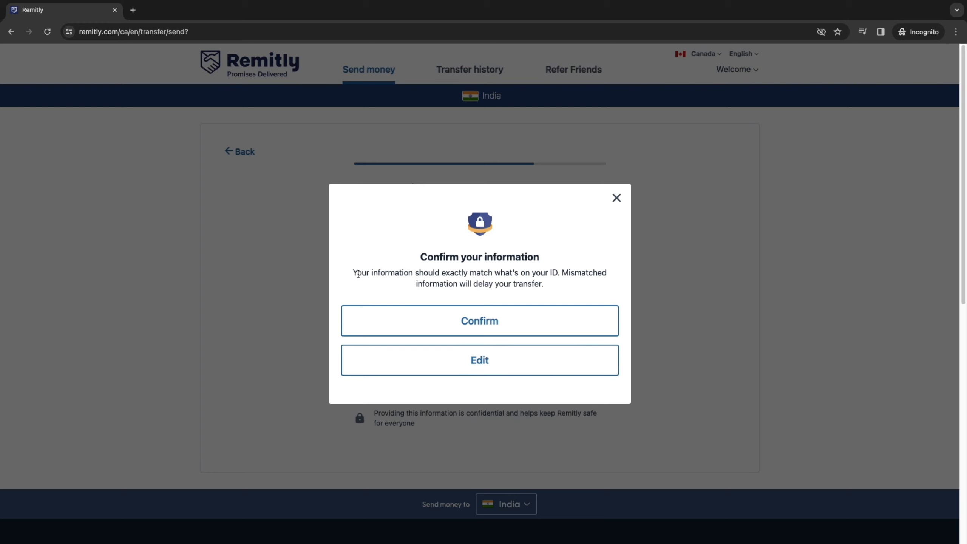
Review the note that details must match your ID, then move to the sender address form
drag(353, 273, 483, 273)
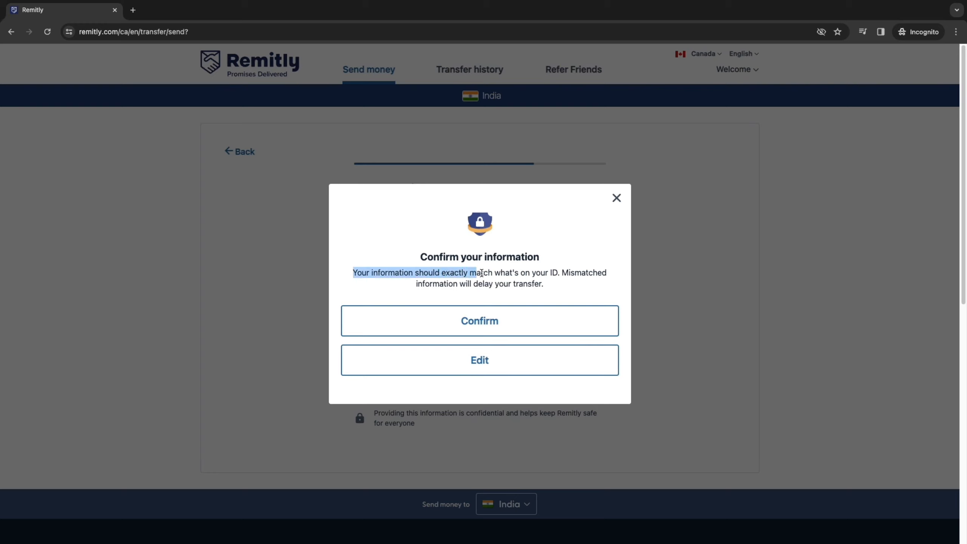
drag(477, 272, 559, 273)
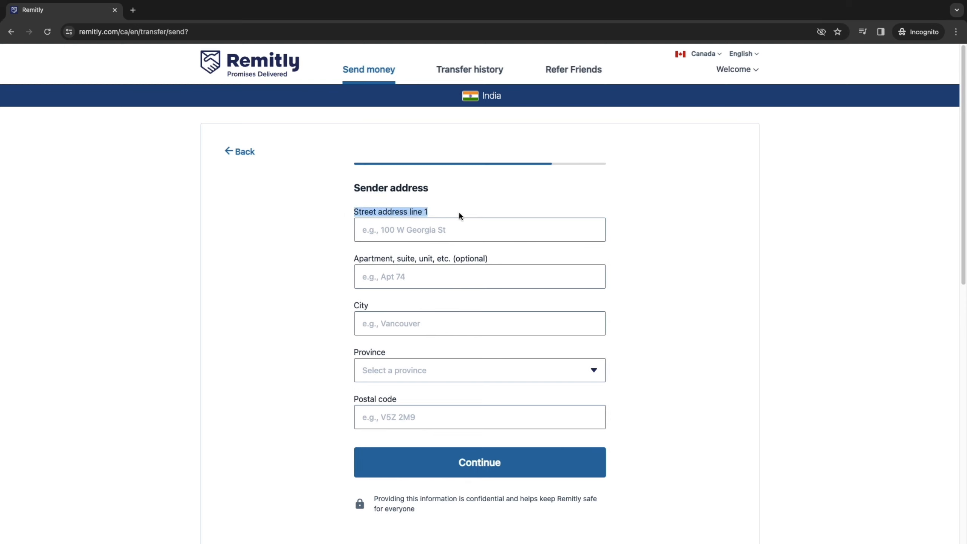
scroll(down, 3)
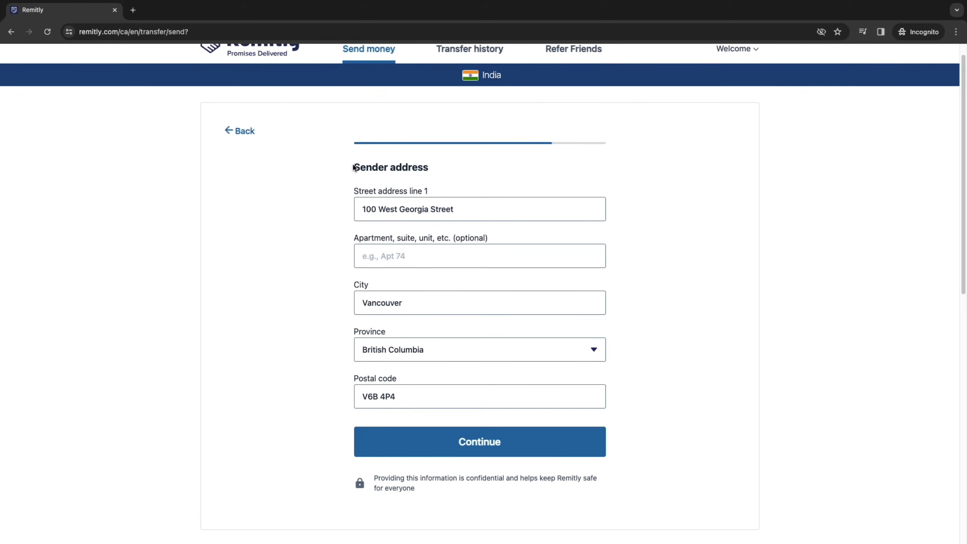
click(479, 441)
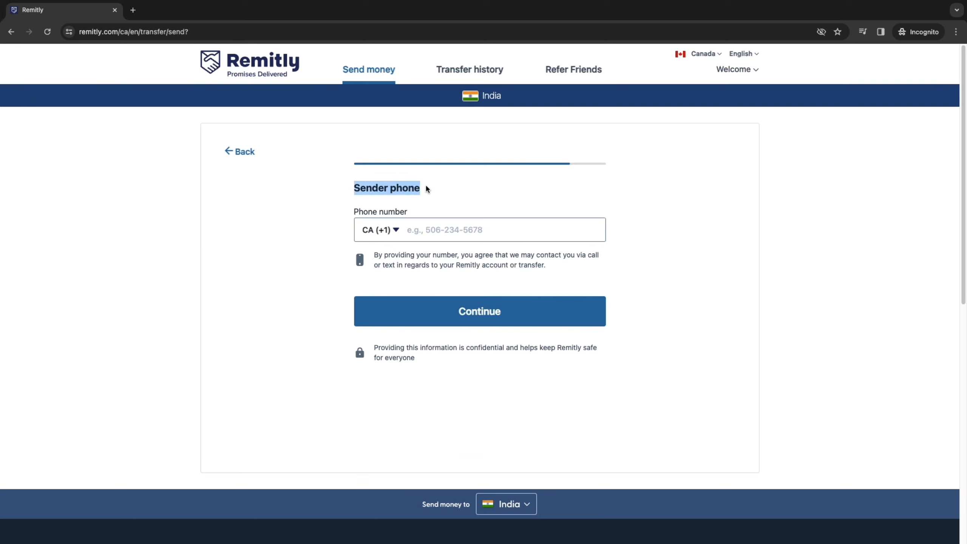
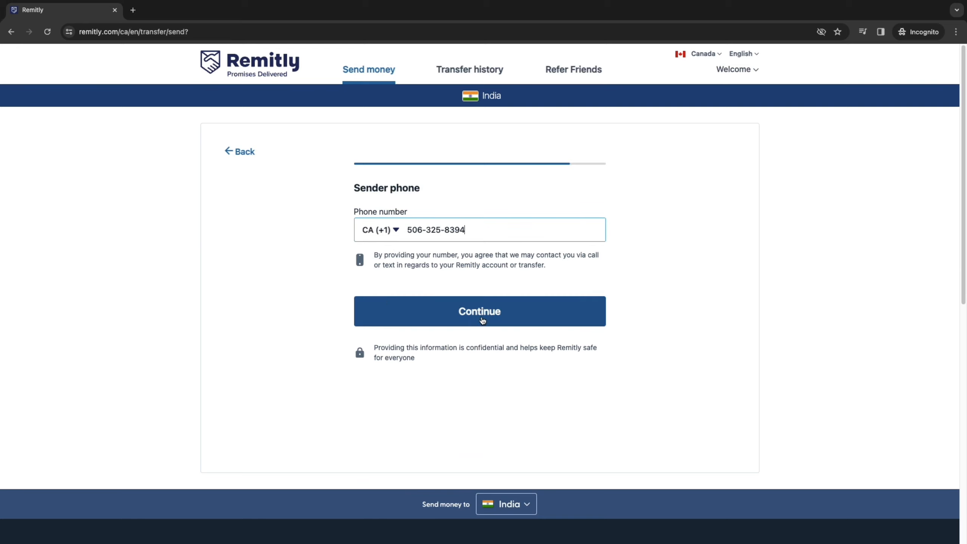
click(479, 311)
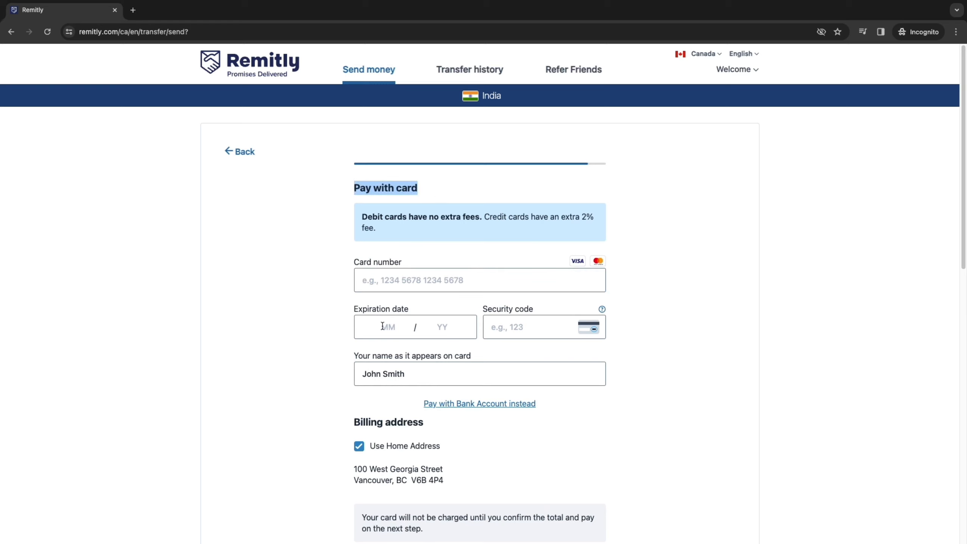
mouse_move(709, 414)
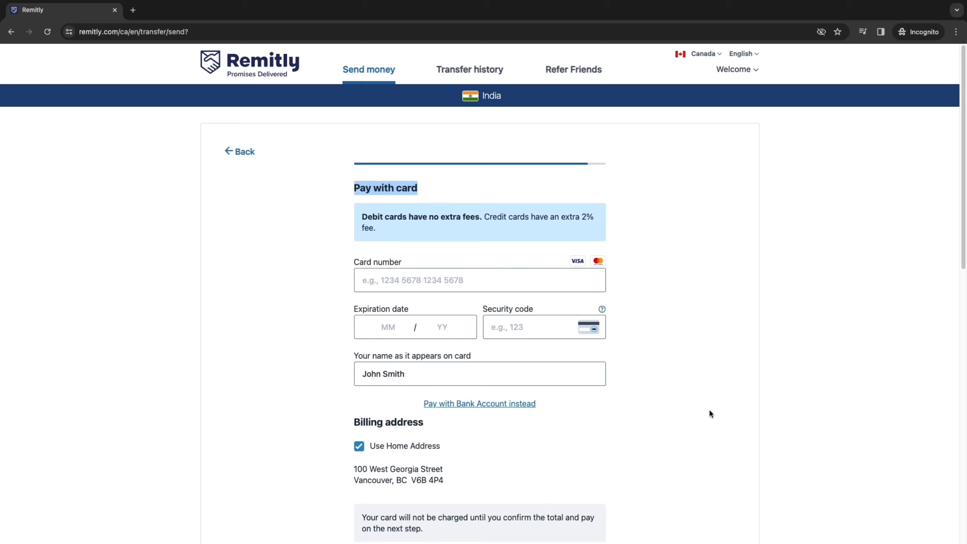
Look over the card payment form, then choose to pay with a bank account instead
scroll(down, 3)
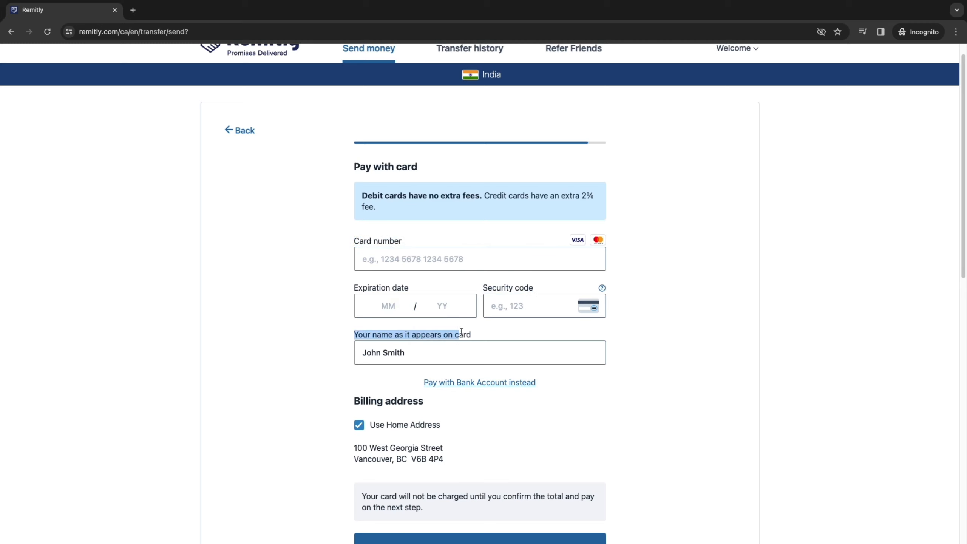
scroll(down, 3)
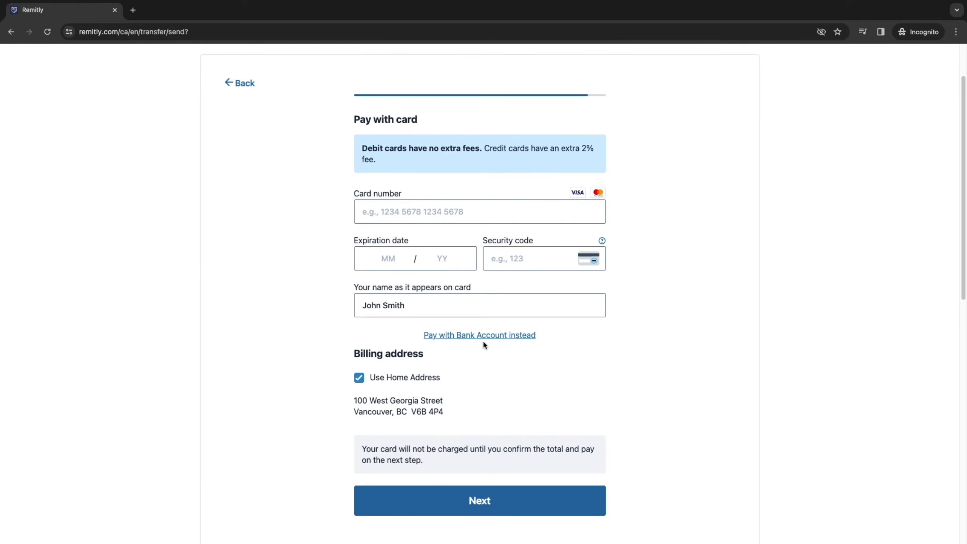
mouse_move(485, 340)
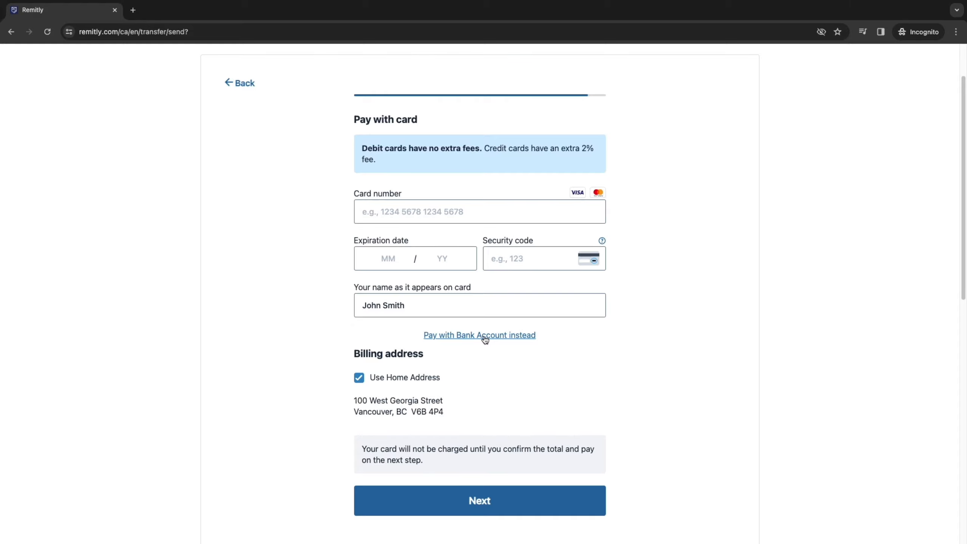
click(480, 335)
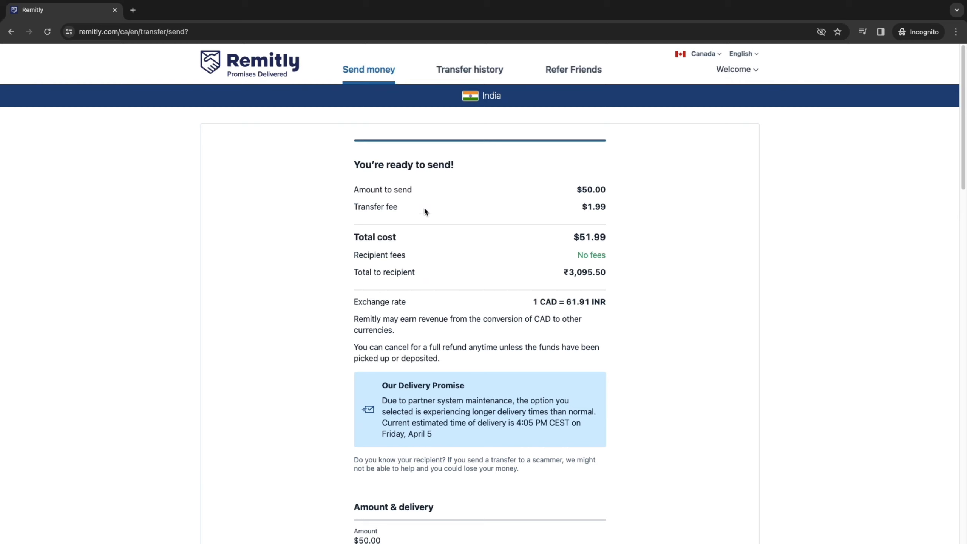
double_click(403, 164)
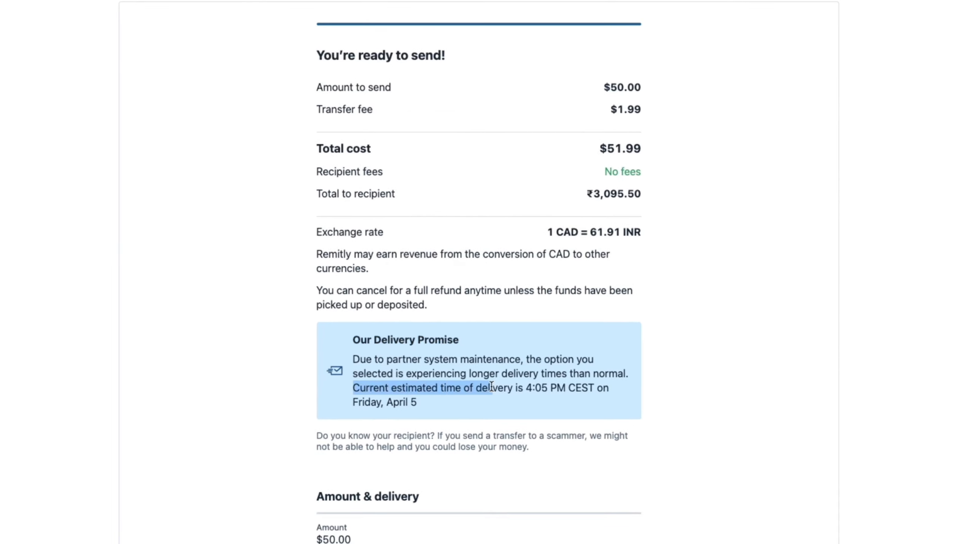
drag(487, 387, 587, 411)
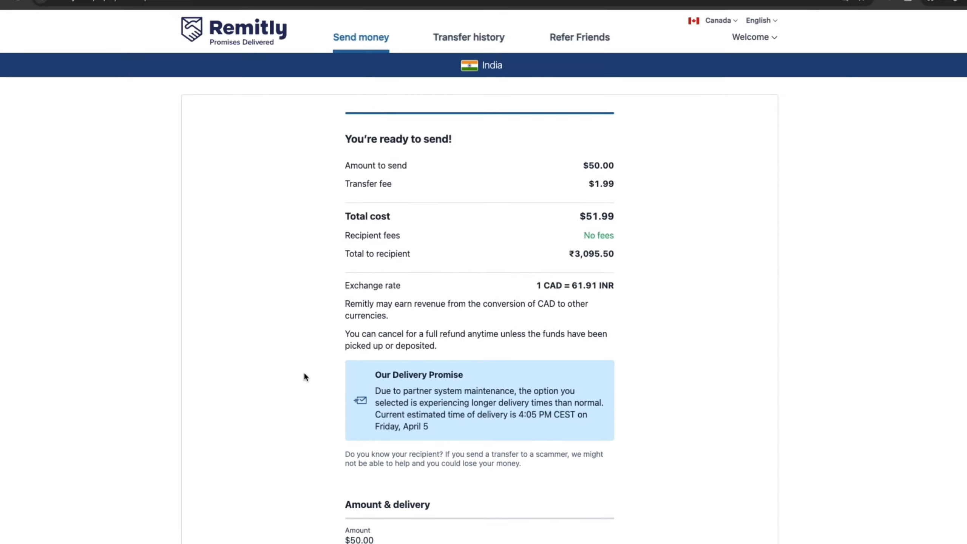
scroll(down, 3)
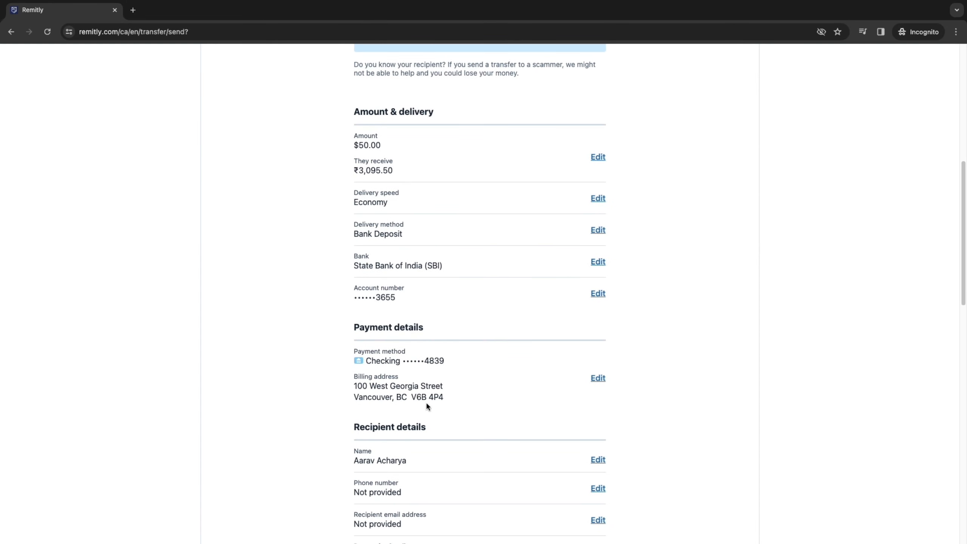
scroll(down, 3)
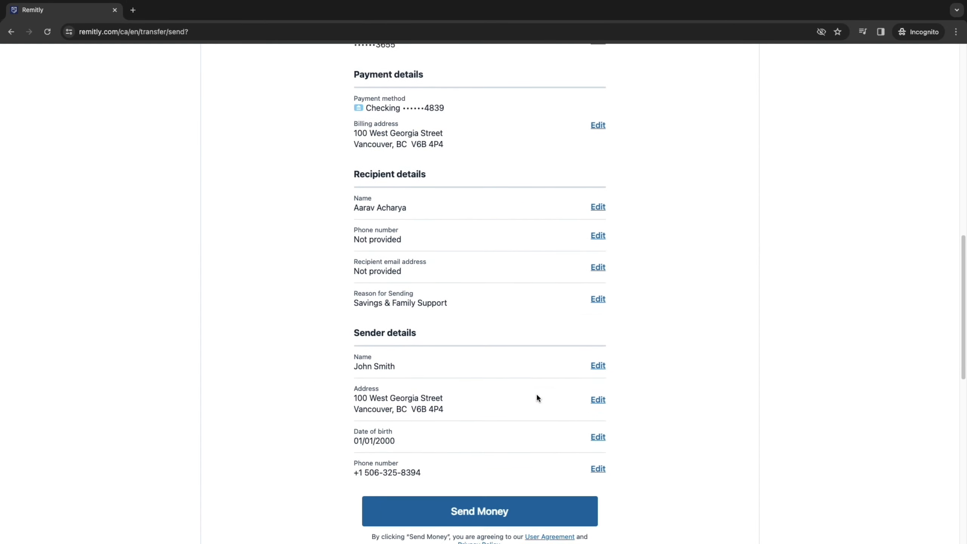
scroll(down, 3)
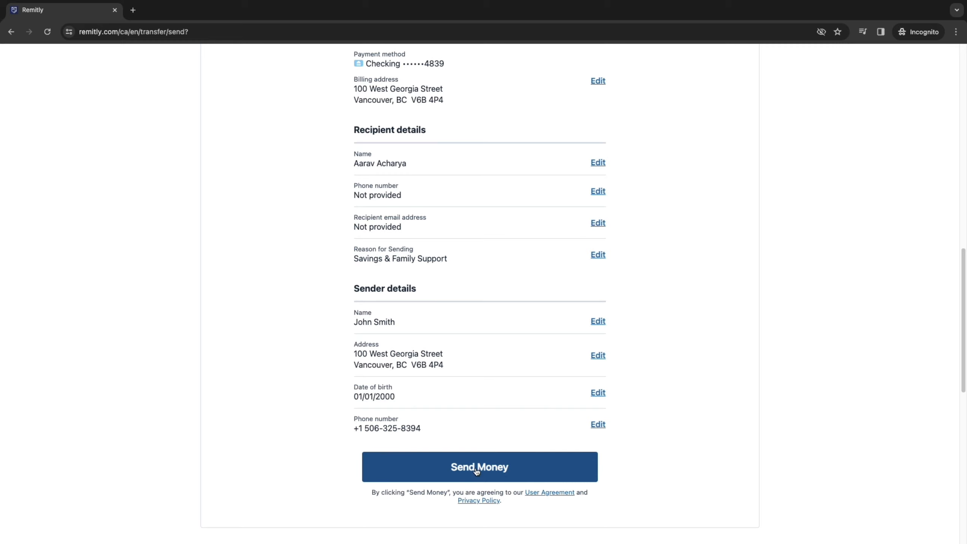
click(479, 466)
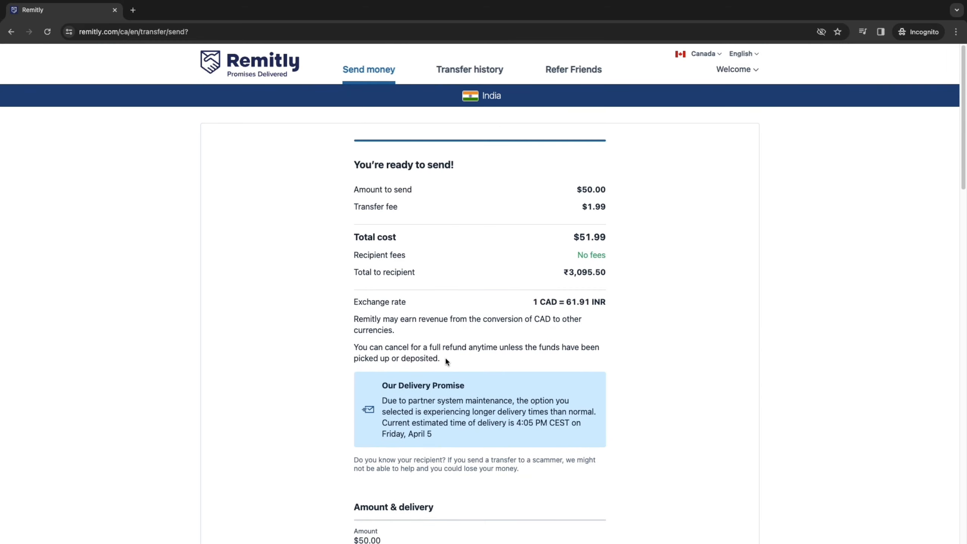
mouse_move(441, 340)
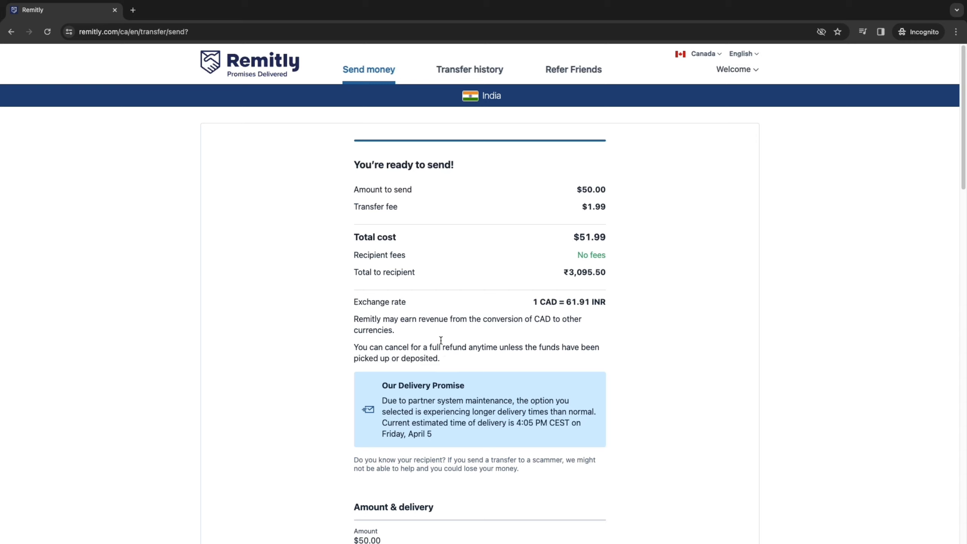
mouse_move(469, 69)
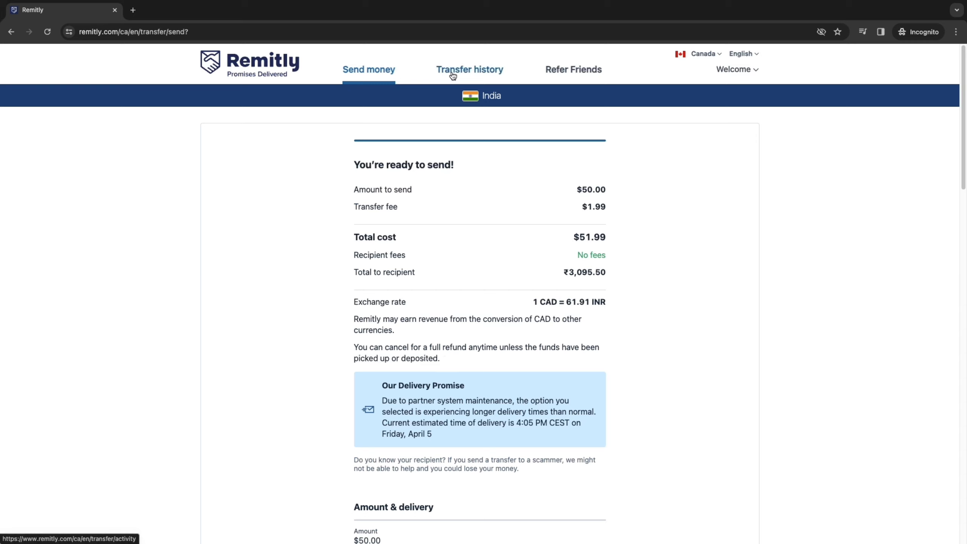
View the transfer history filtered to all transfers, which lists none yet
click(469, 70)
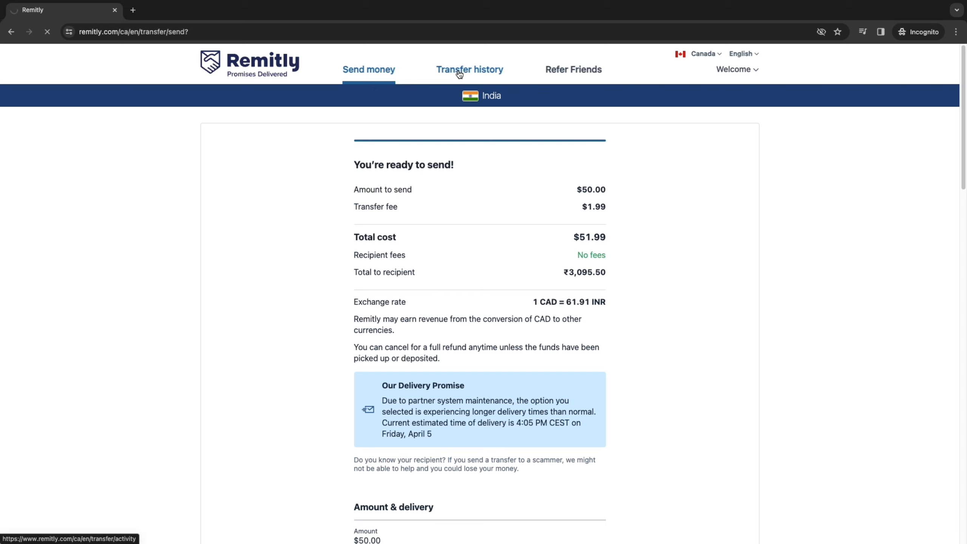
click(469, 69)
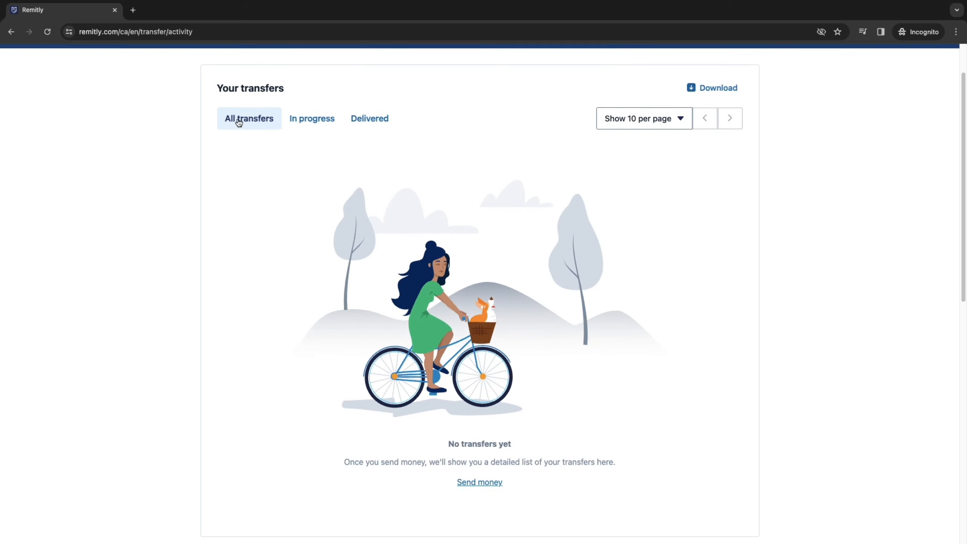
click(369, 118)
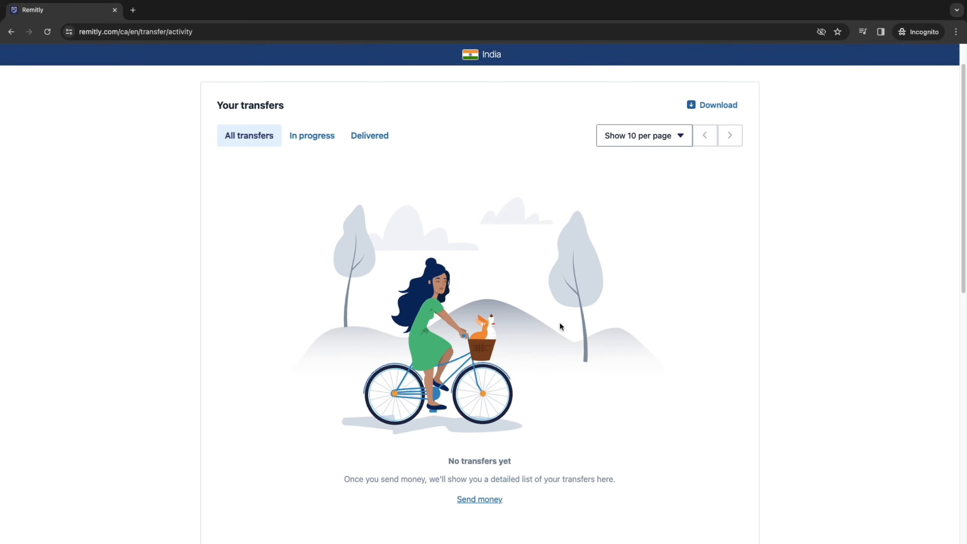
mouse_move(637, 454)
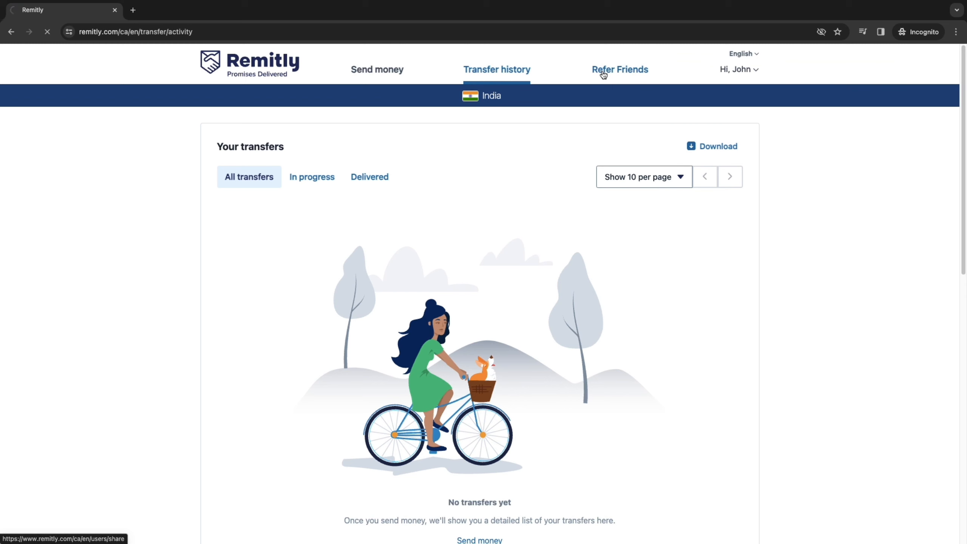
View the refer-friends offer details: $15 off for you and $15 off for referred friends
click(620, 69)
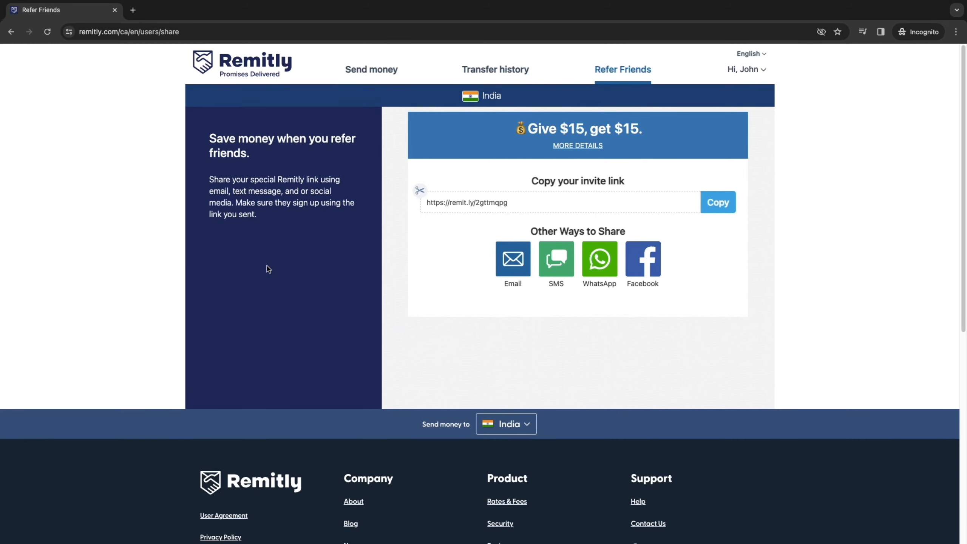
double_click(614, 129)
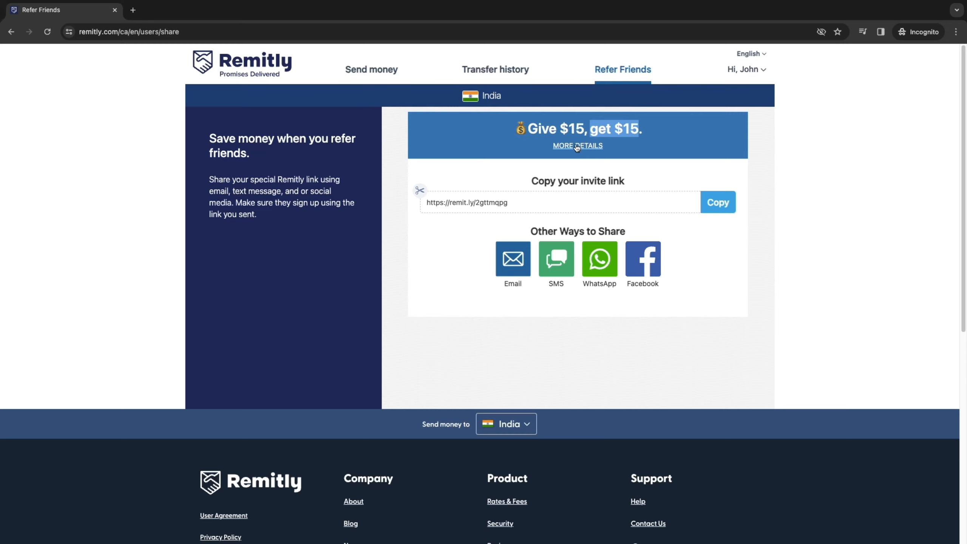
click(576, 145)
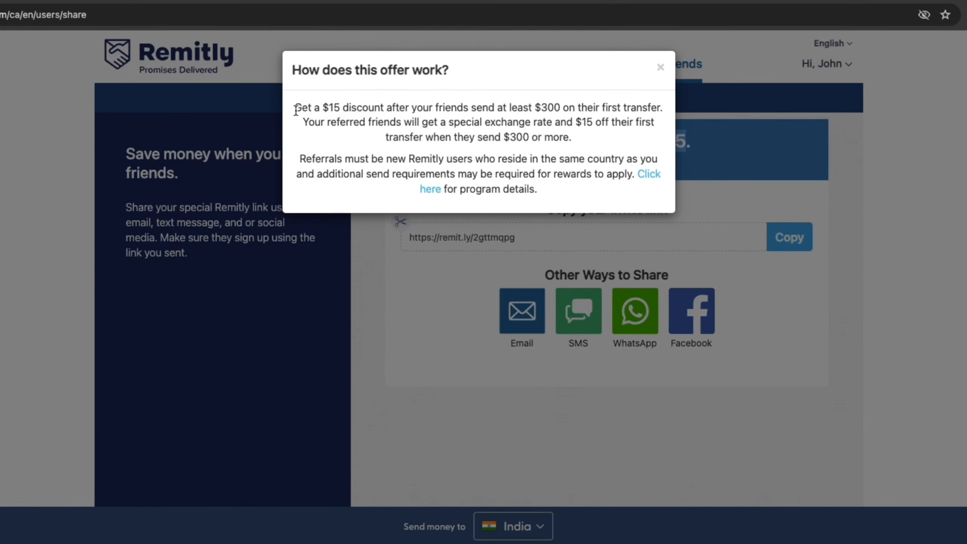
drag(295, 106, 426, 106)
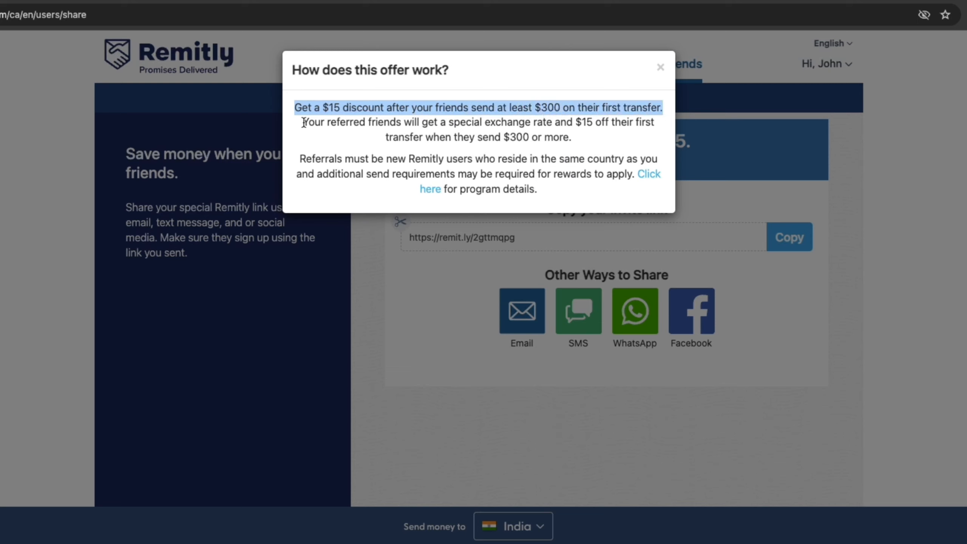
drag(302, 122, 527, 121)
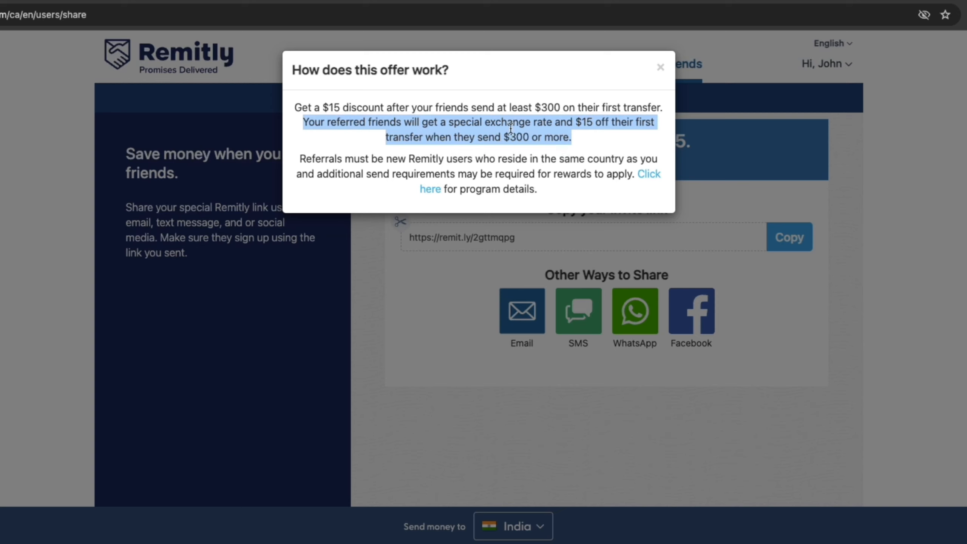
mouse_move(618, 150)
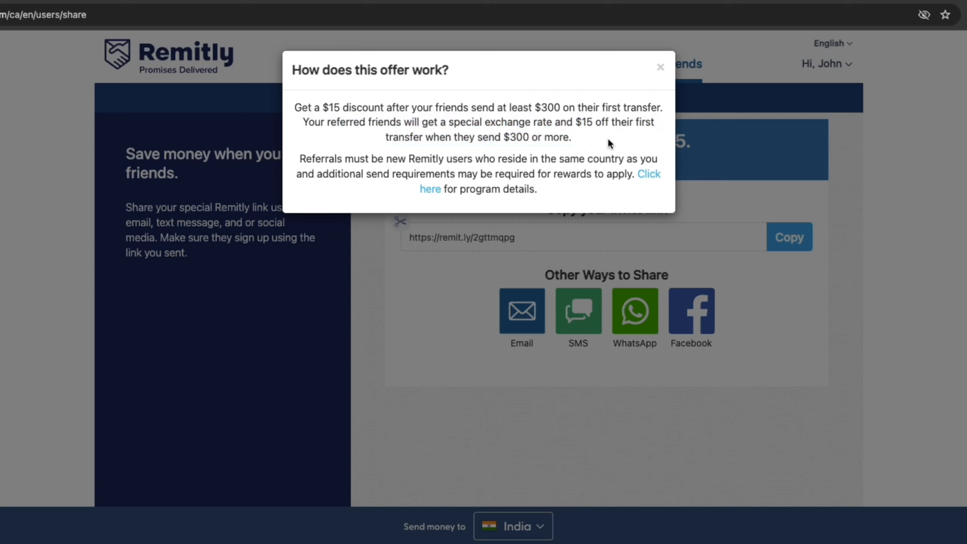
mouse_move(605, 124)
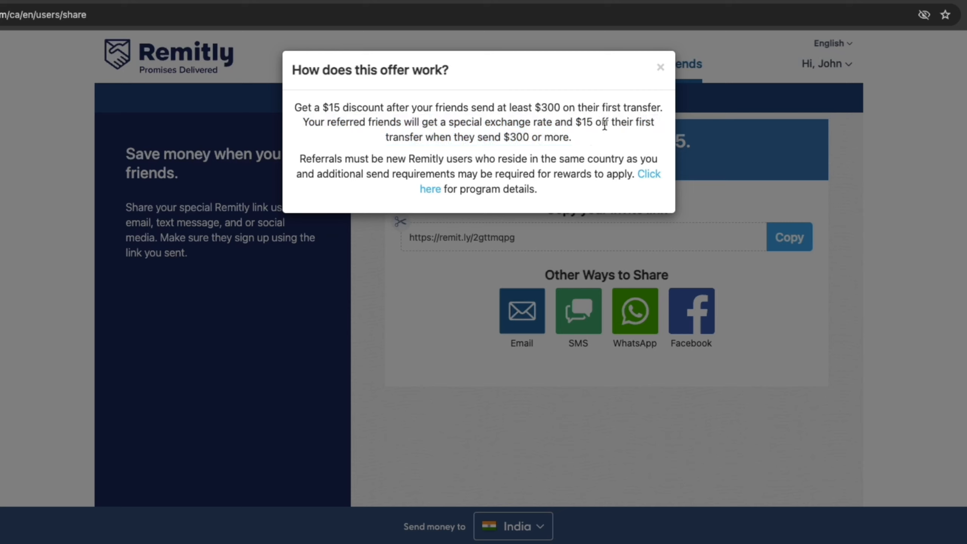
double_click(583, 122)
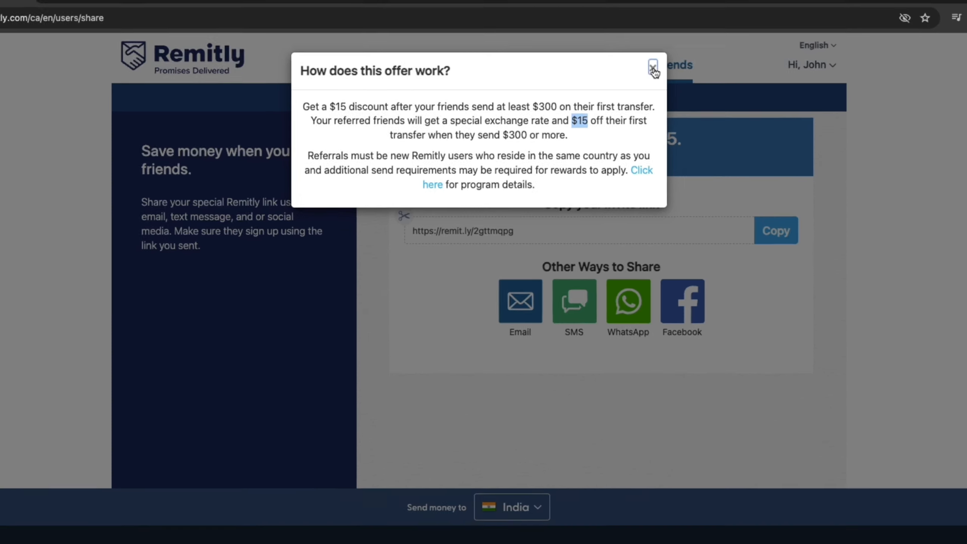
Dismiss the offer explanation and copy the personal invite link
click(653, 67)
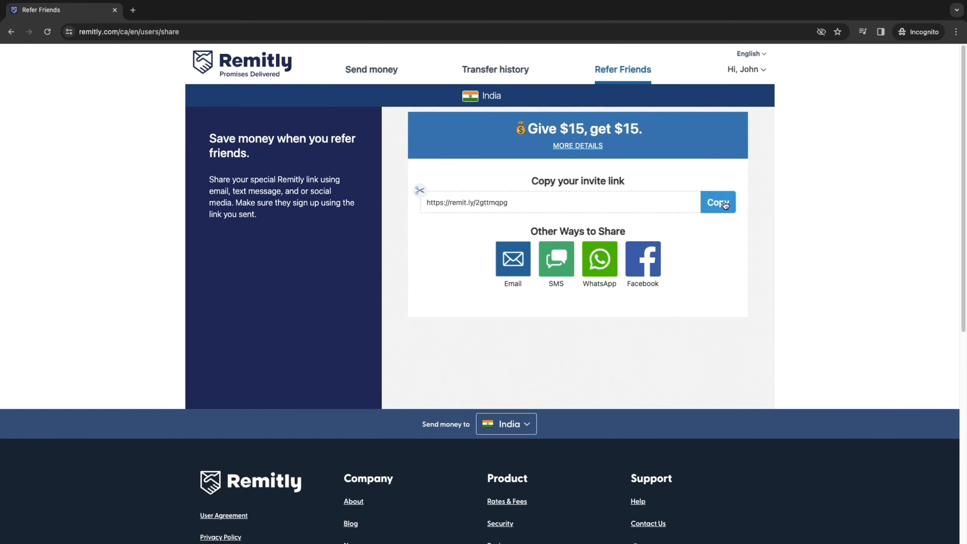
click(717, 202)
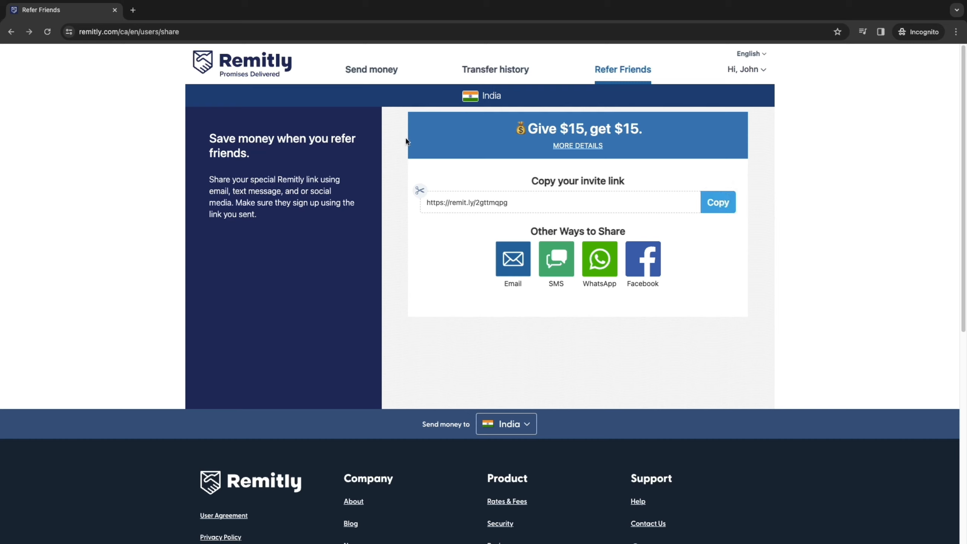
click(372, 69)
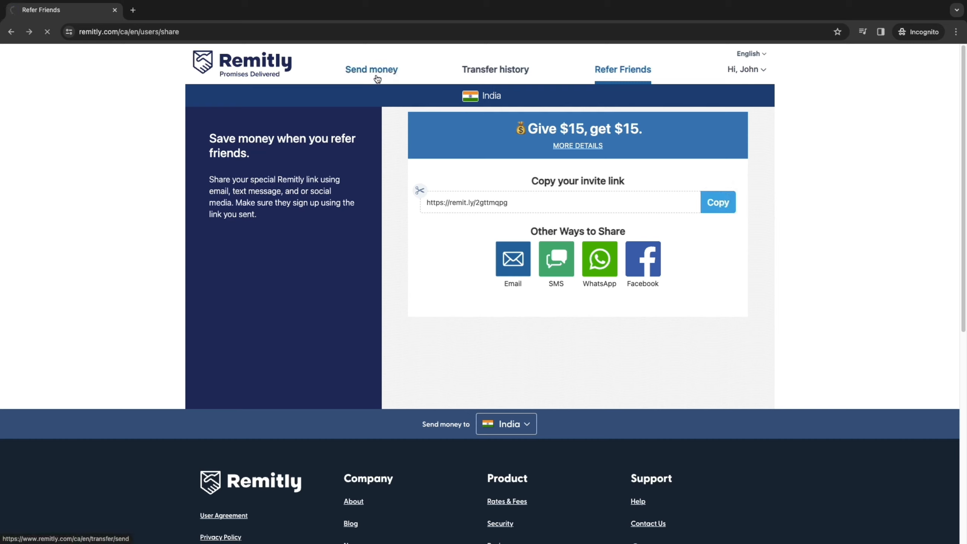
click(372, 69)
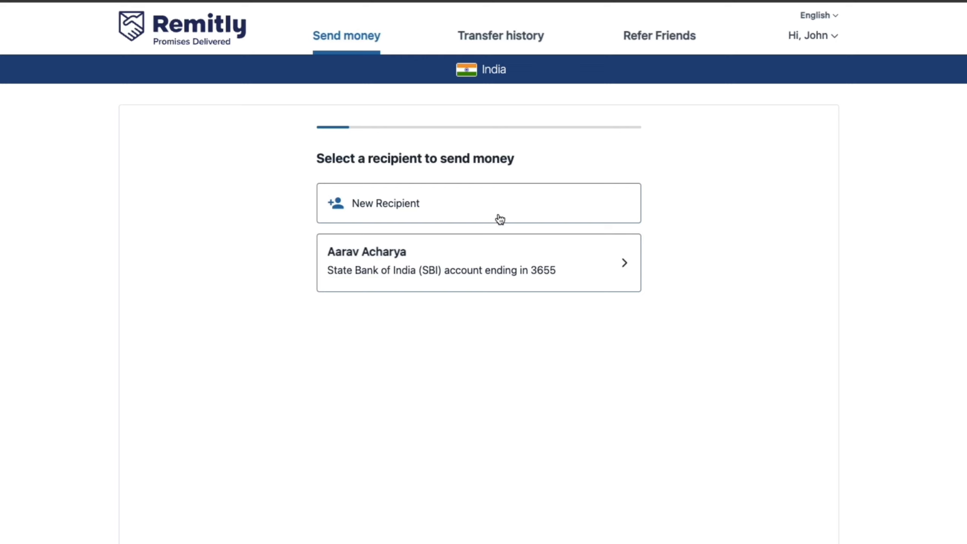
mouse_move(499, 218)
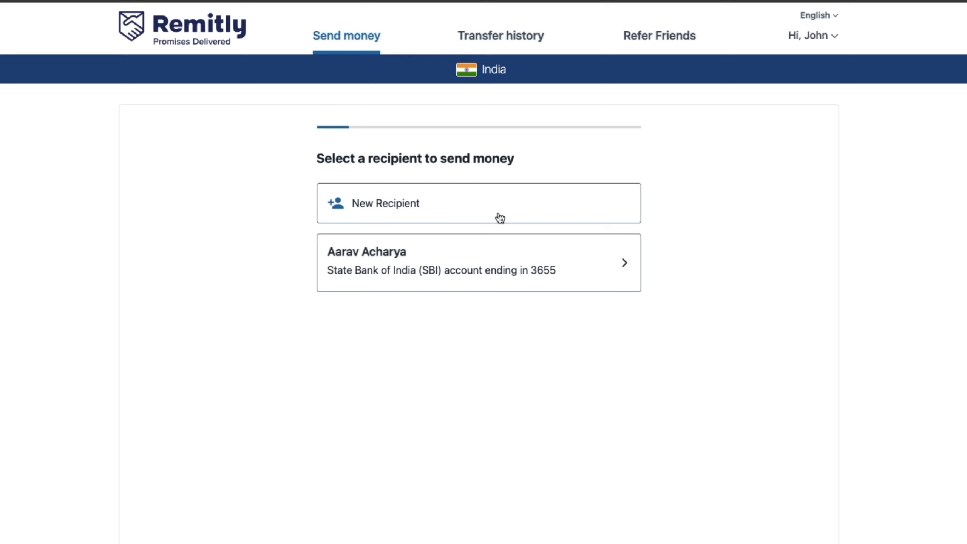
mouse_move(462, 246)
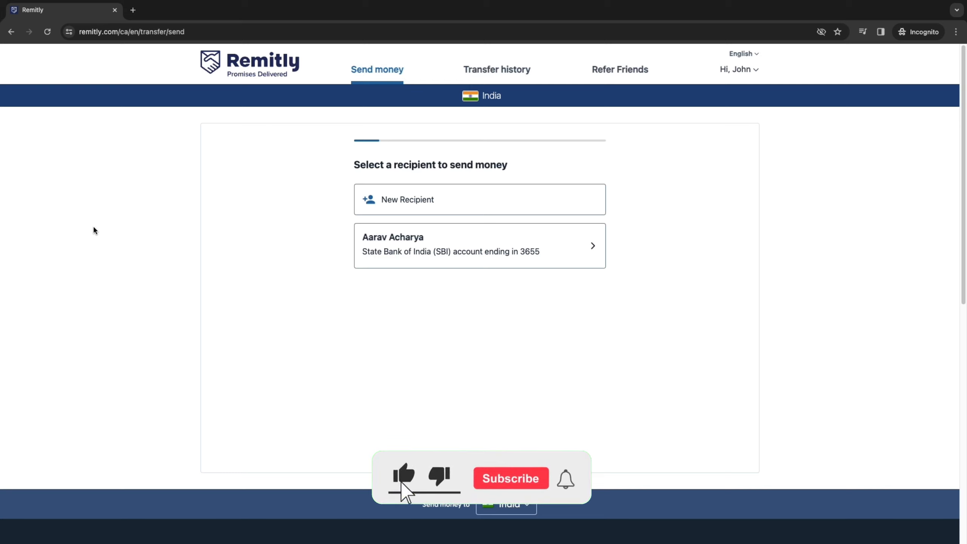
click(509, 478)
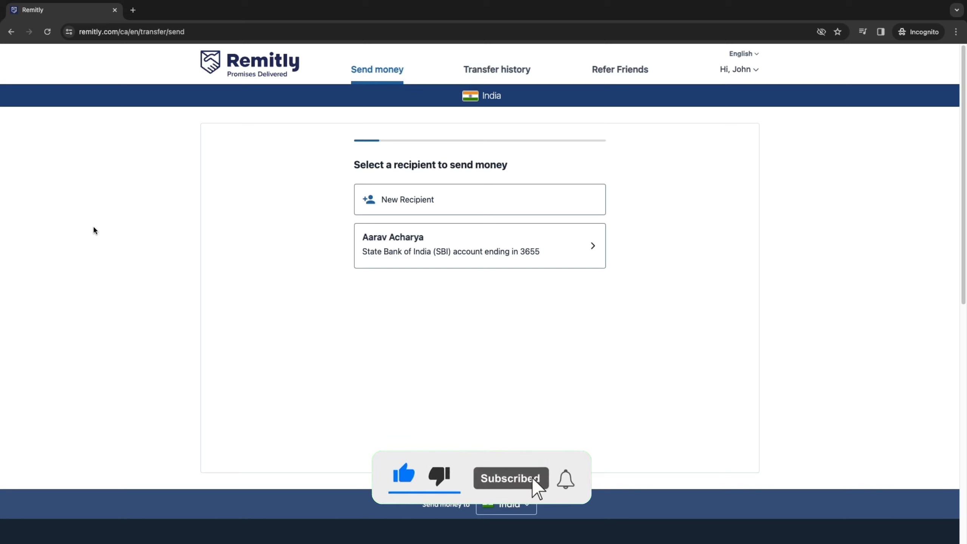